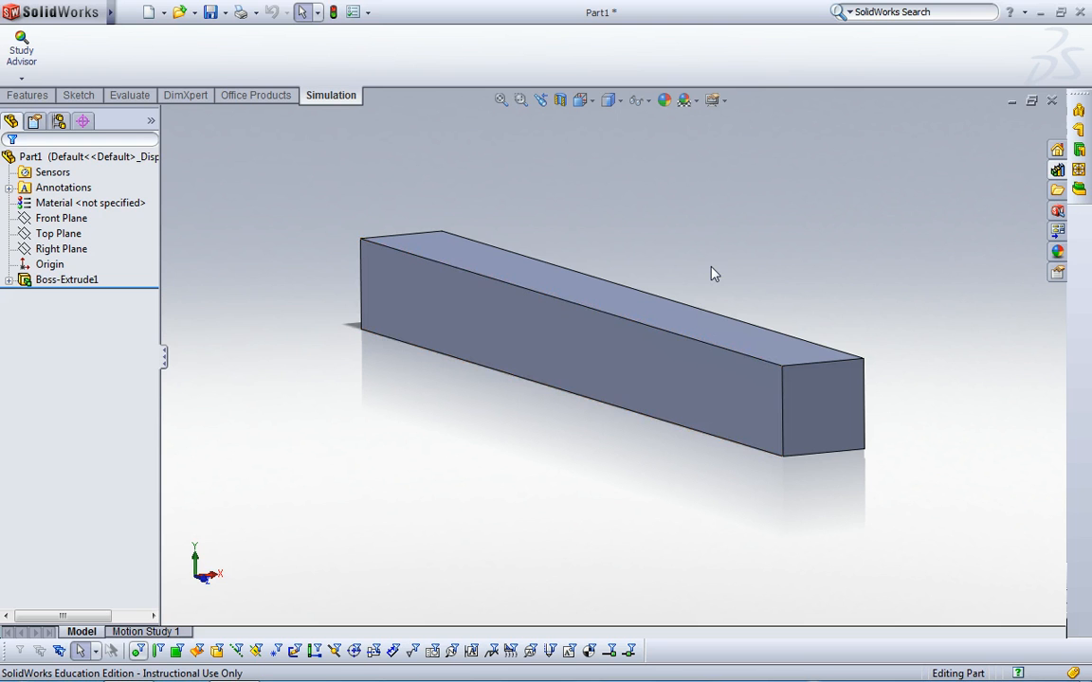
pyautogui.moveTo(597, 246)
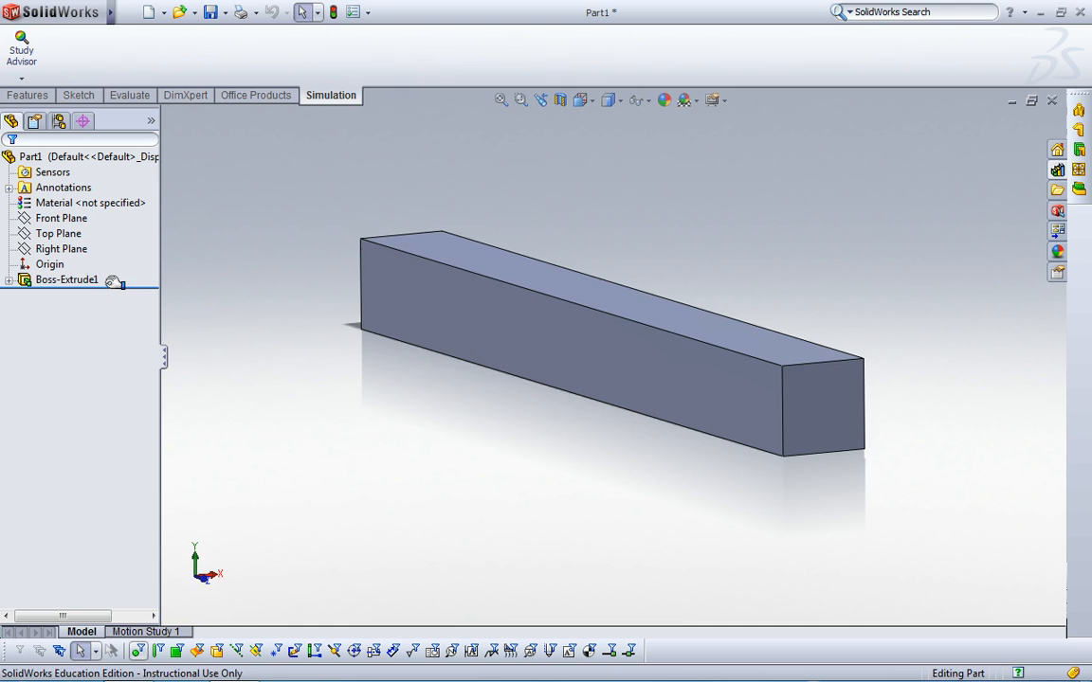
# Edit Boss-Extrude1 and change its Blind depth from 100 mm to 50 mm.
pyautogui.rightClick(66, 278)
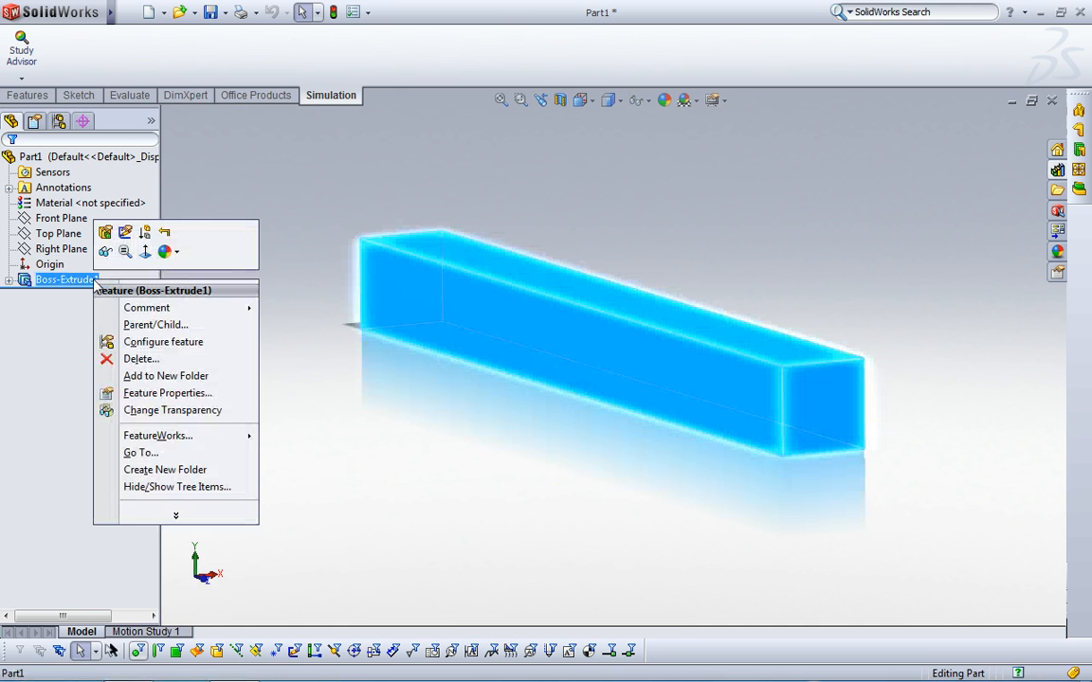
pyautogui.moveTo(105, 233)
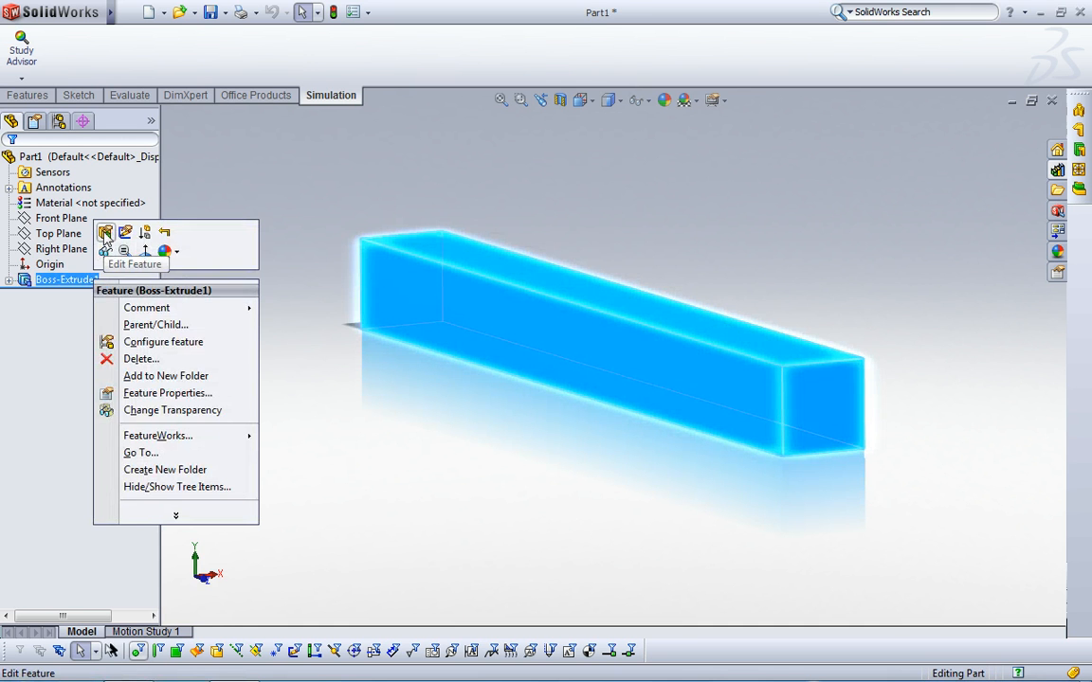
pyautogui.click(135, 264)
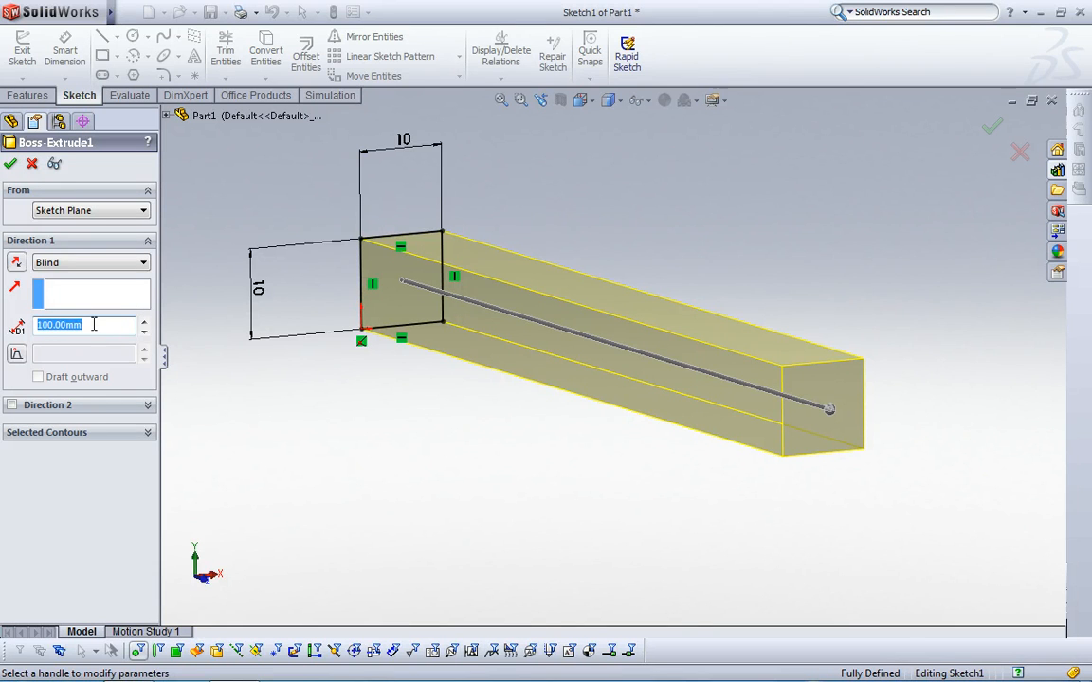
pyautogui.write('50')
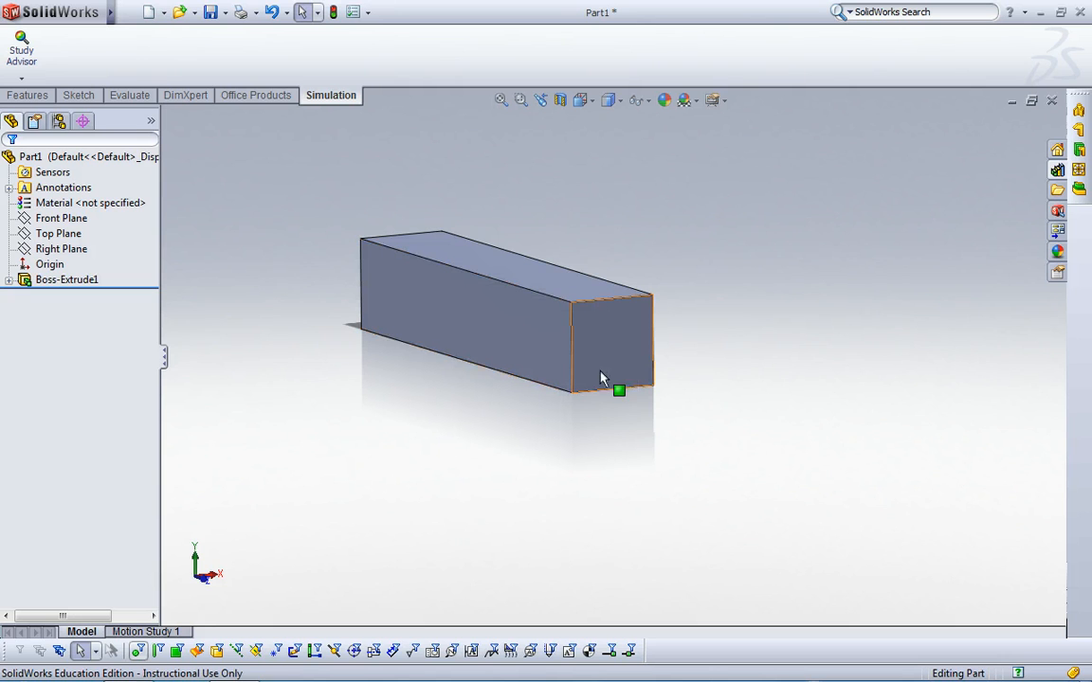
pyautogui.moveTo(611, 373)
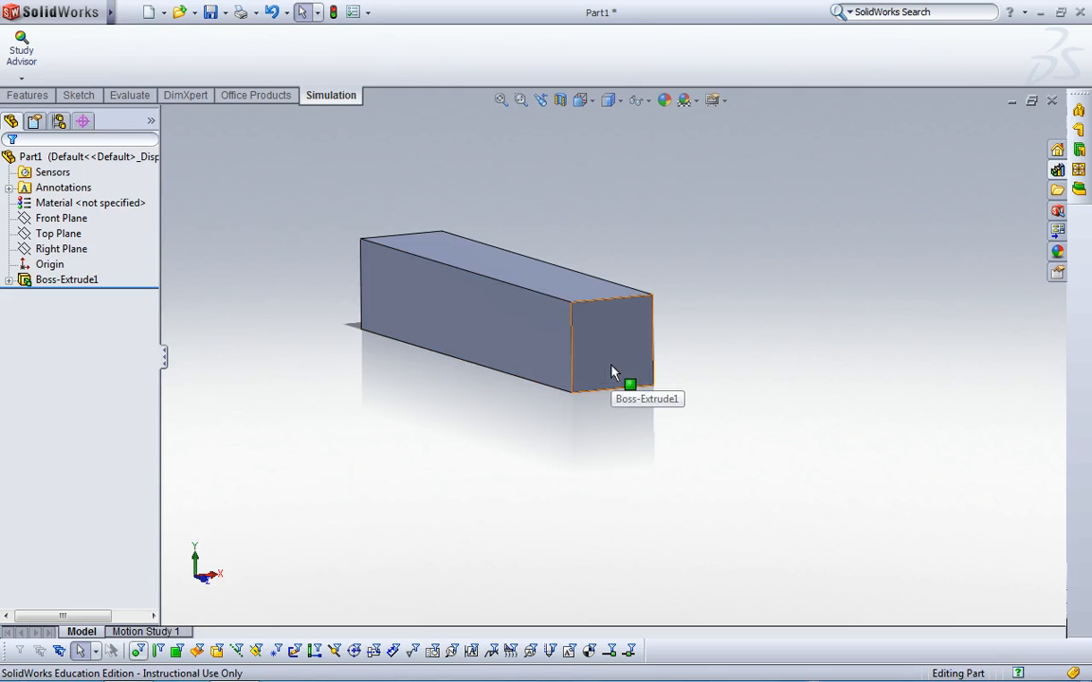
pyautogui.moveTo(612, 361)
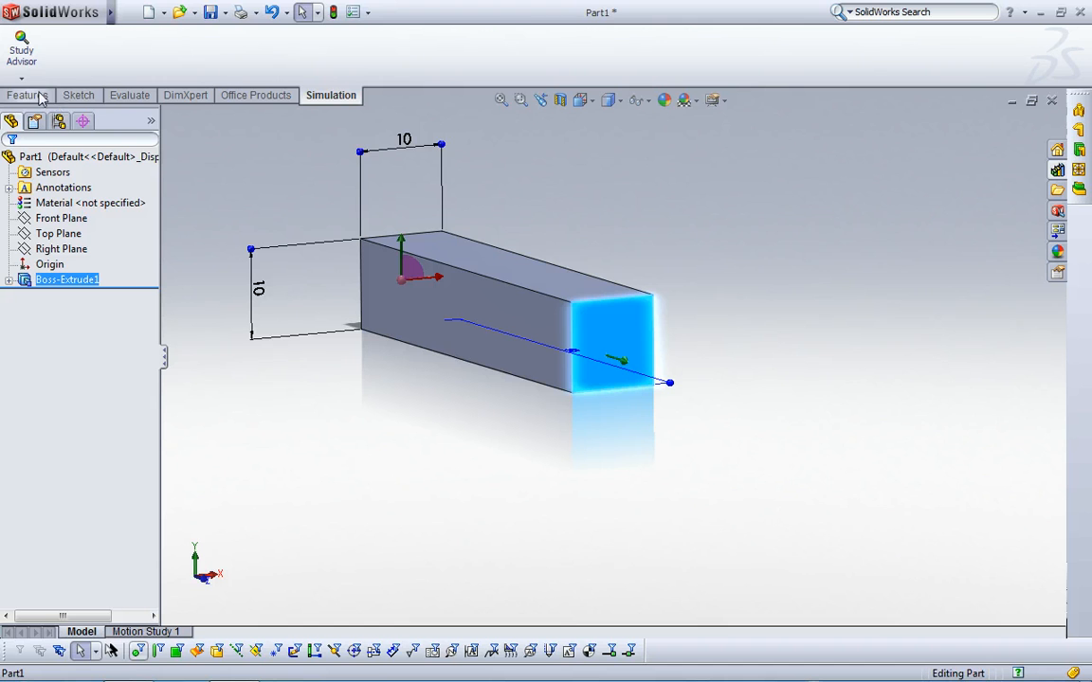
# Draw a corner rectangle snapped to the corners of the bar's 10×10 mm end face.
pyautogui.click(78, 94)
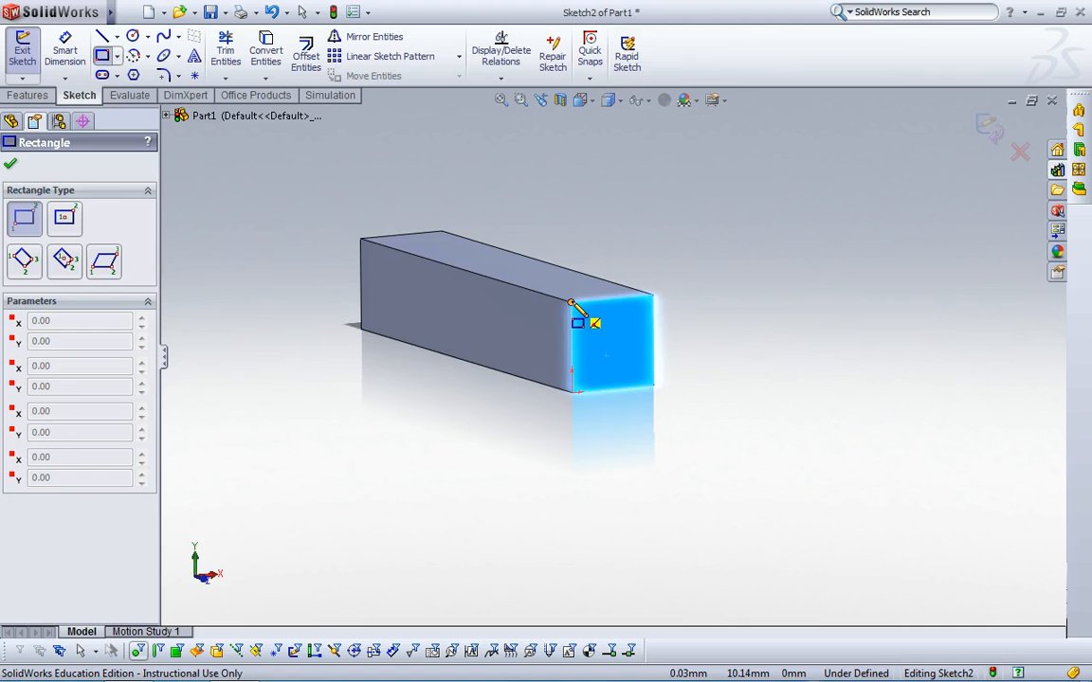
pyautogui.click(652, 396)
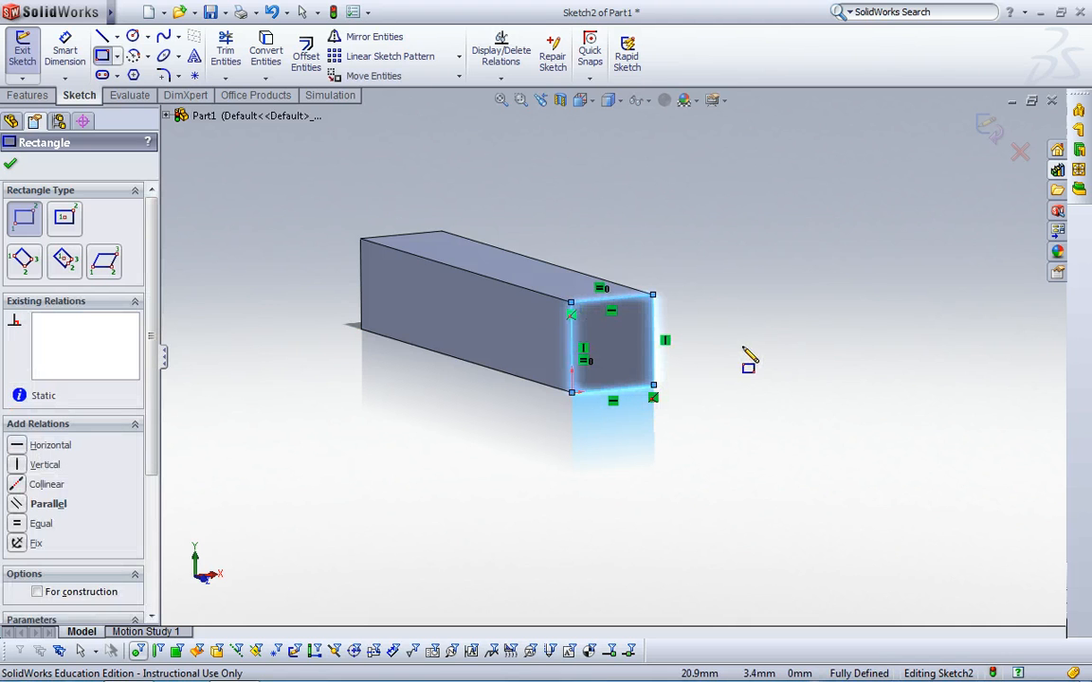
pyautogui.click(28, 94)
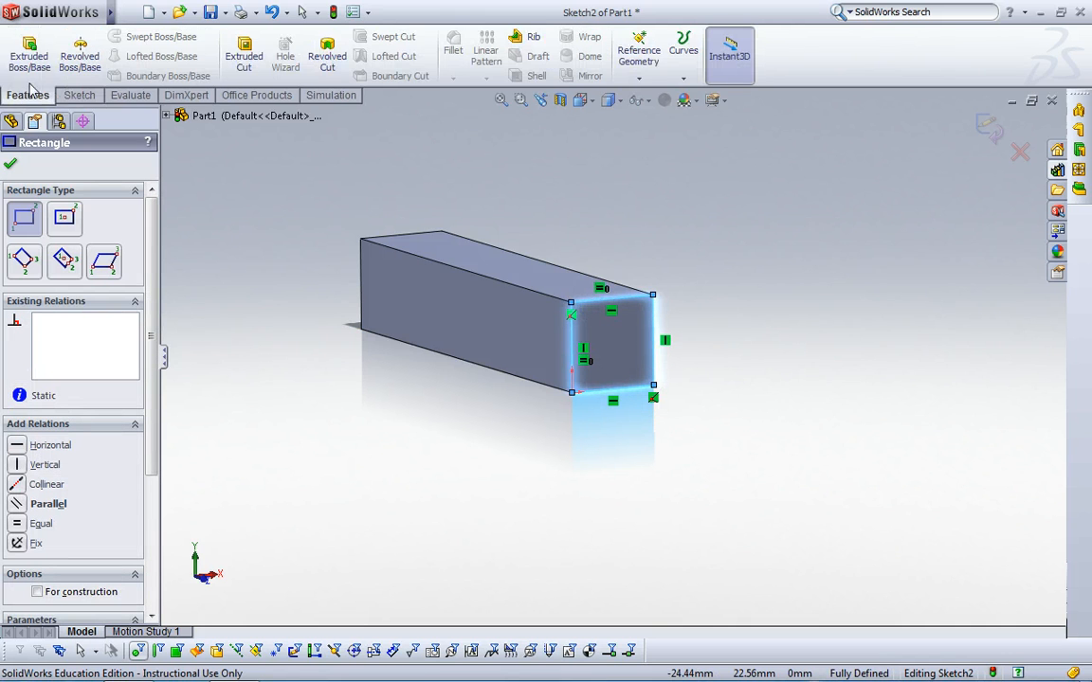
# Extrude the end-face square 50 mm with Merge result off, creating Boss-Extrude2.
pyautogui.click(28, 52)
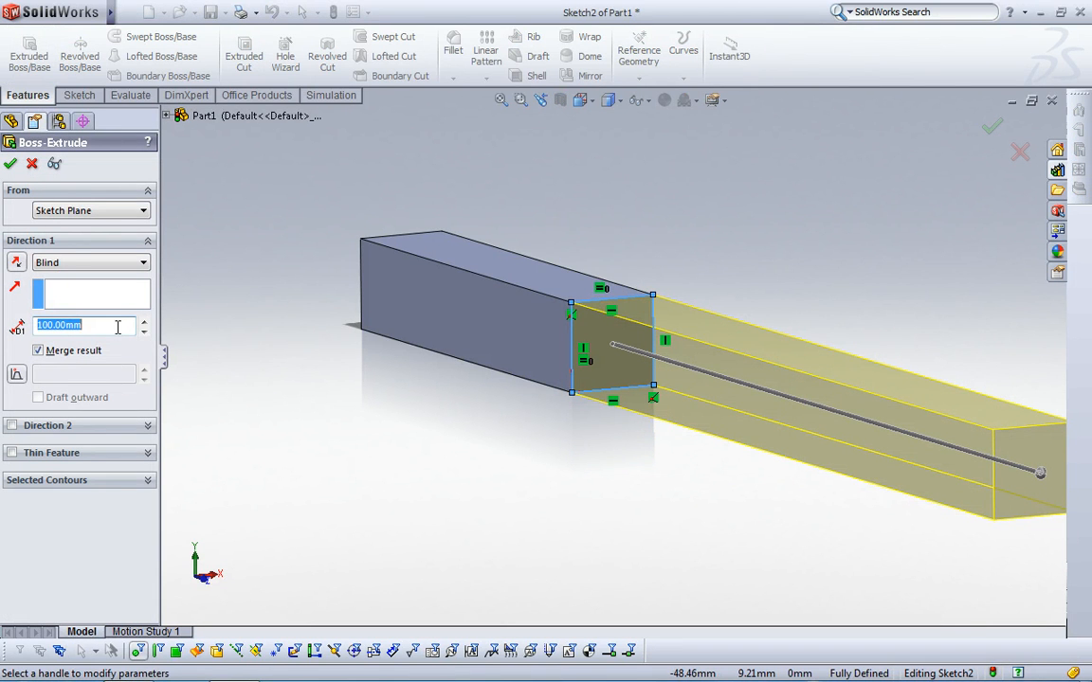
pyautogui.write('50')
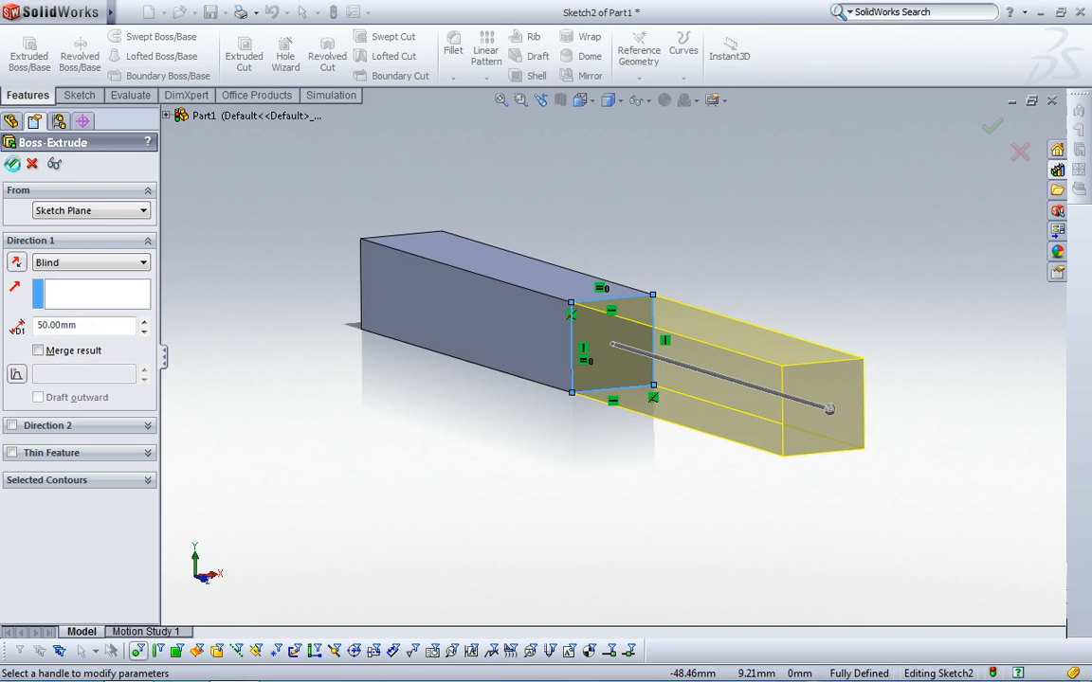
pyautogui.click(991, 125)
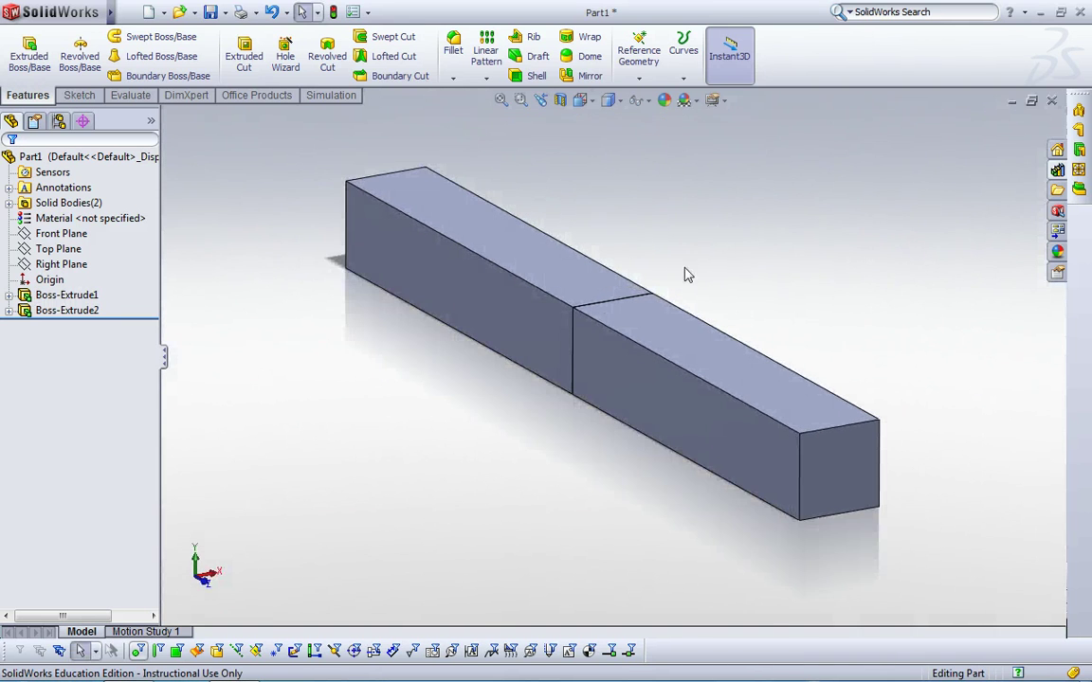
pyautogui.moveTo(715, 266)
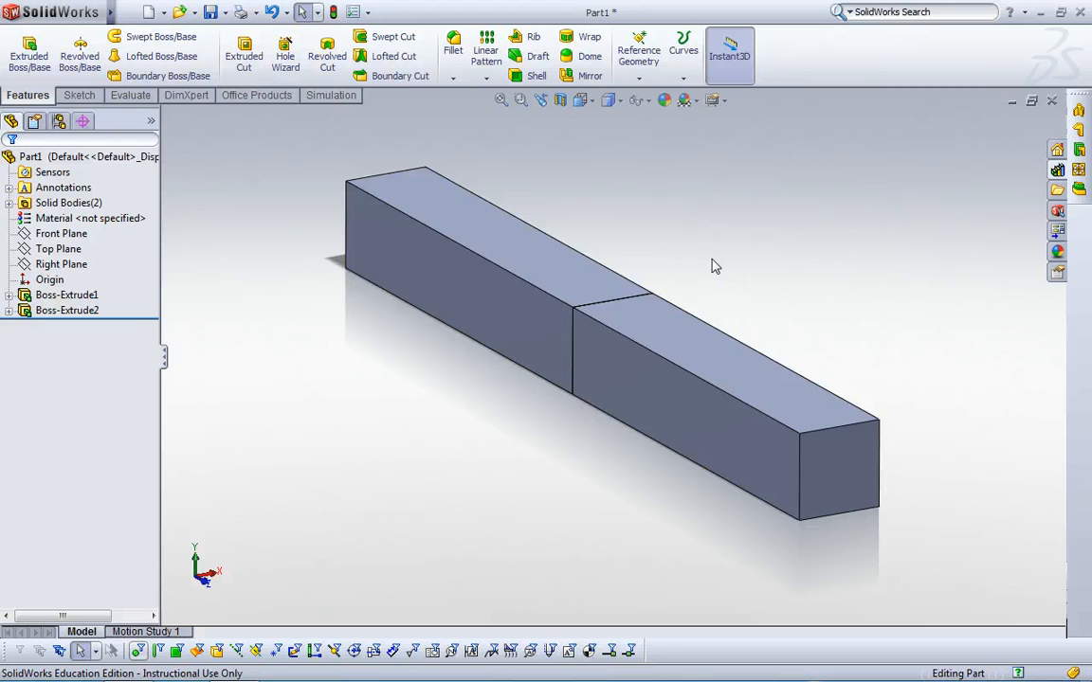
pyautogui.moveTo(572, 226)
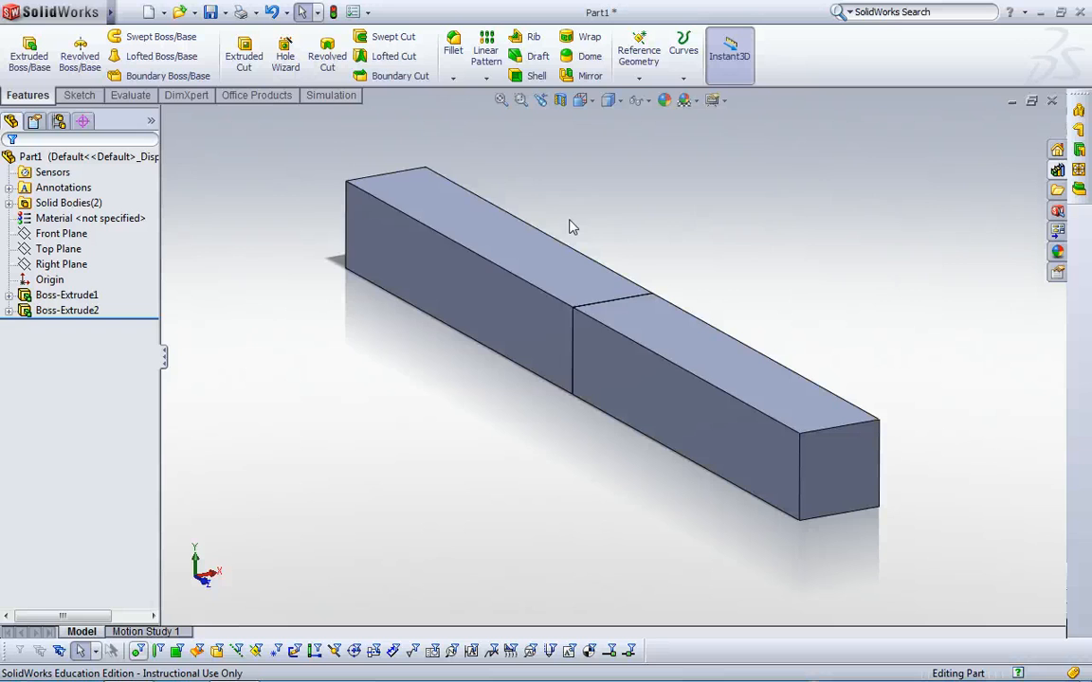
# Create a new Static simulation study, Study 1, from the Simulation tab.
pyautogui.click(446, 275)
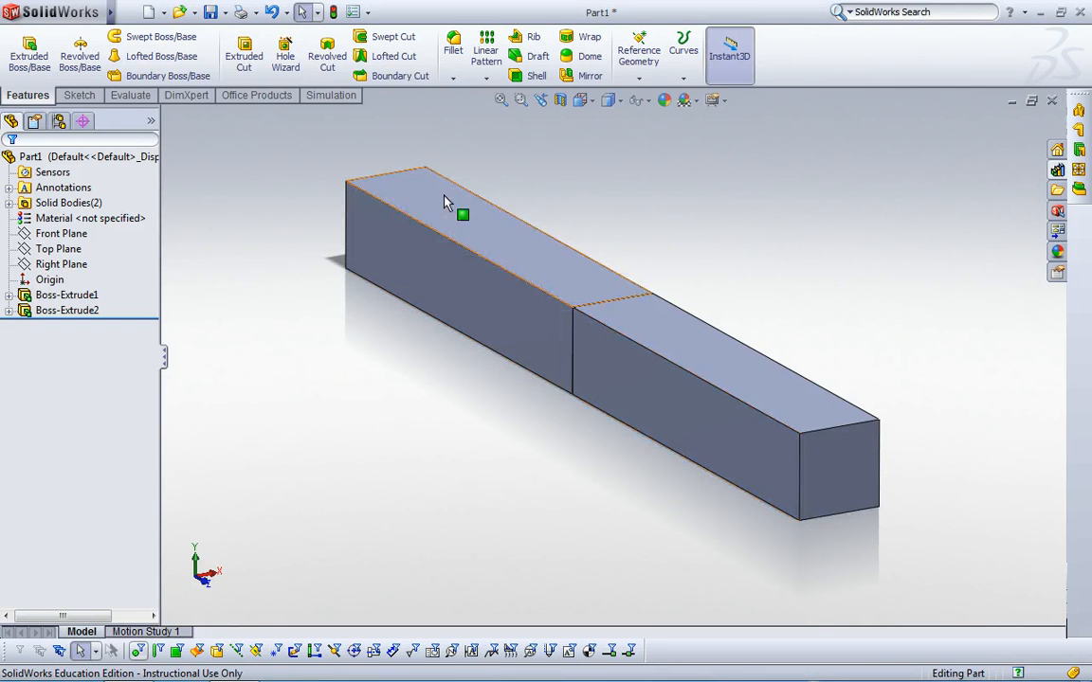
pyautogui.moveTo(635, 319)
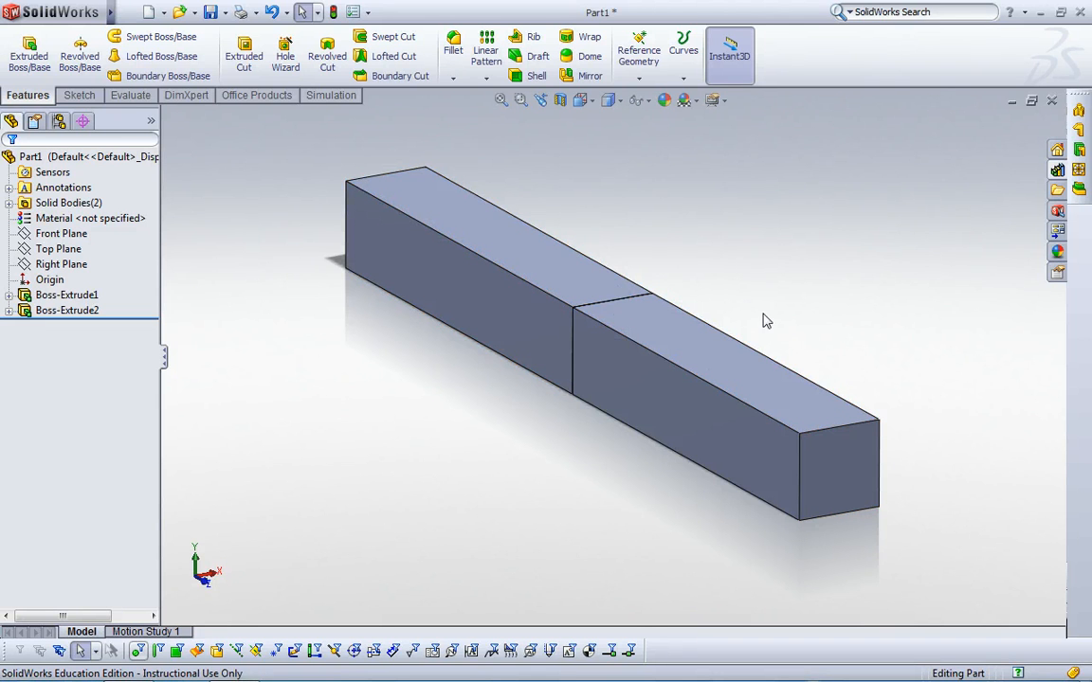
pyautogui.click(455, 274)
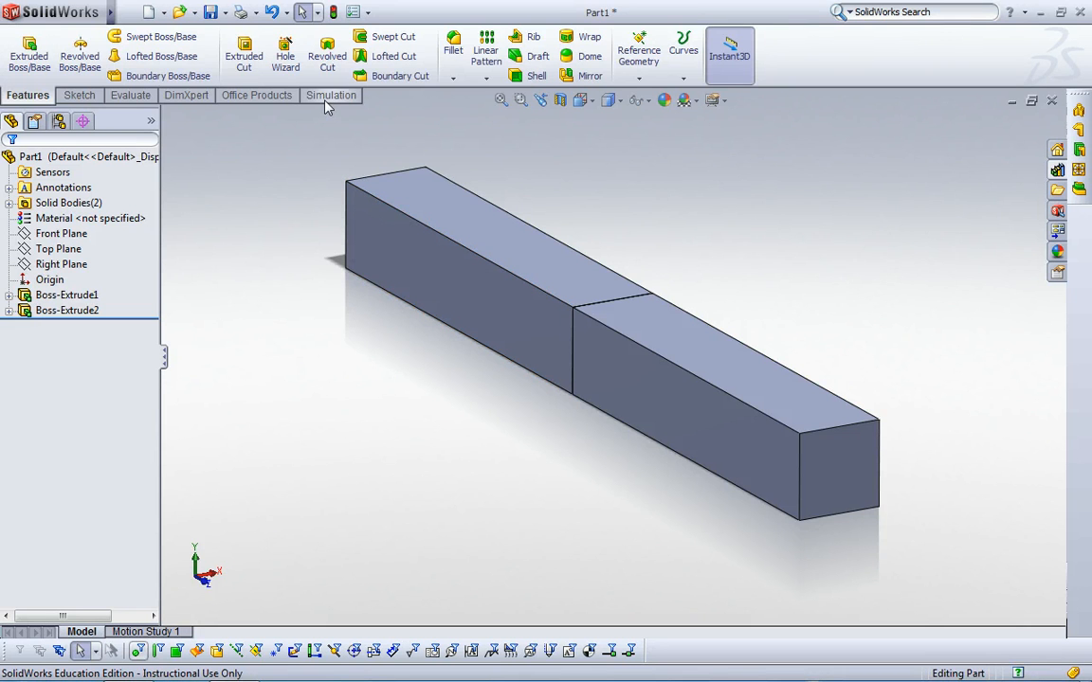
pyautogui.click(330, 95)
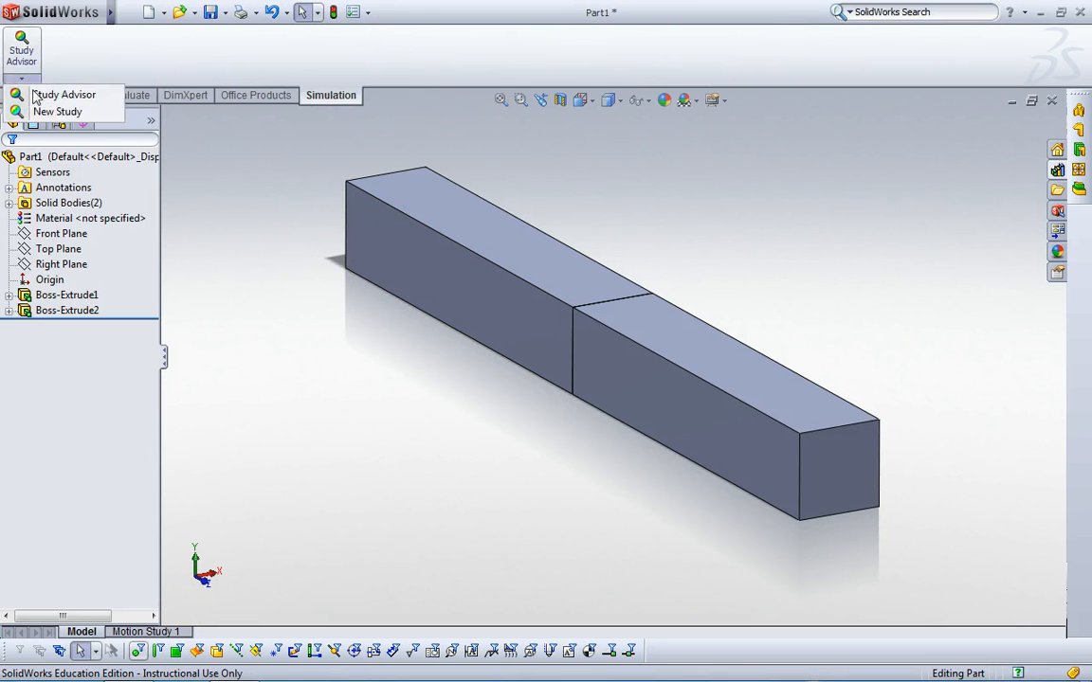
pyautogui.click(57, 111)
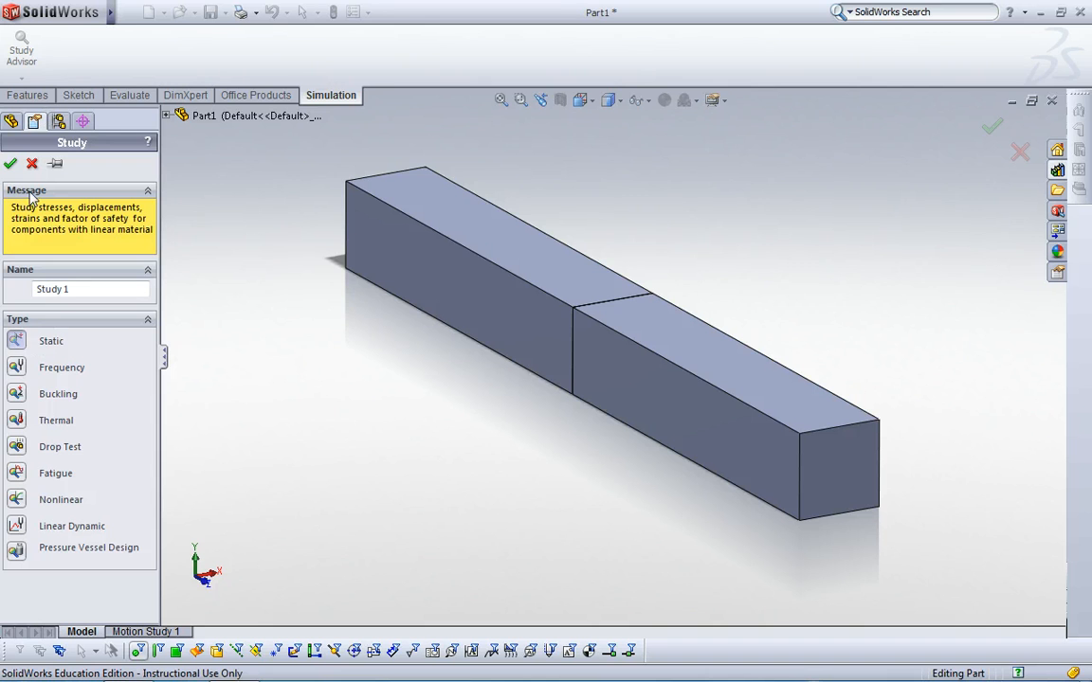
pyautogui.click(10, 163)
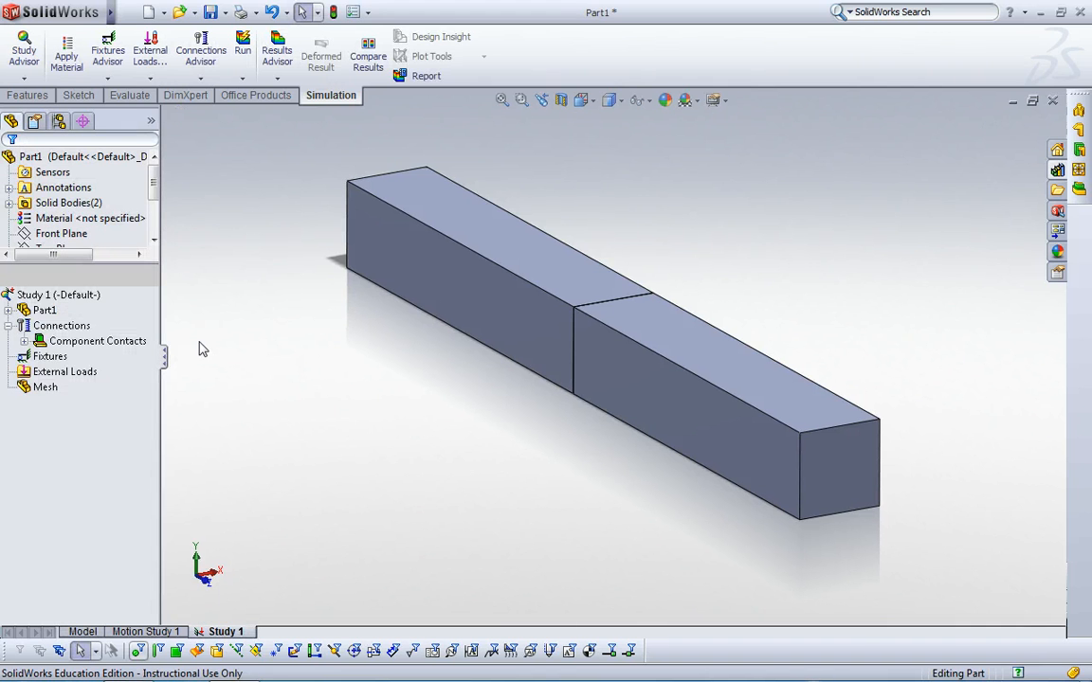
# Set SolidBody 1 and SolidBody 2 to Treat as Beam, producing the Joint group.
pyautogui.click(15, 310)
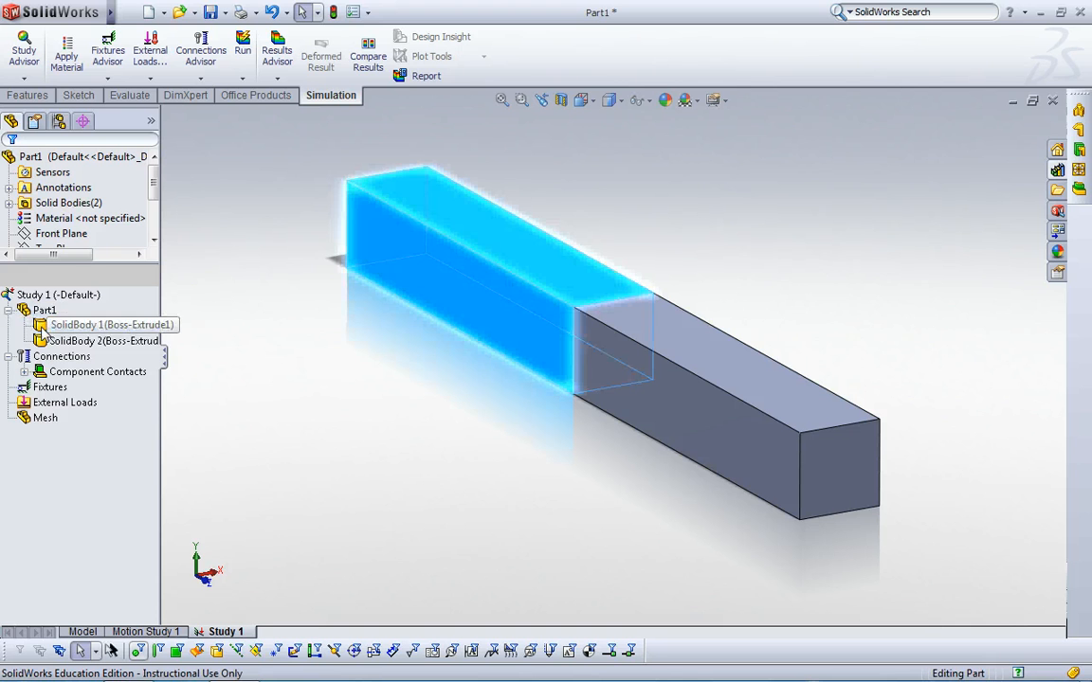
pyautogui.rightClick(112, 324)
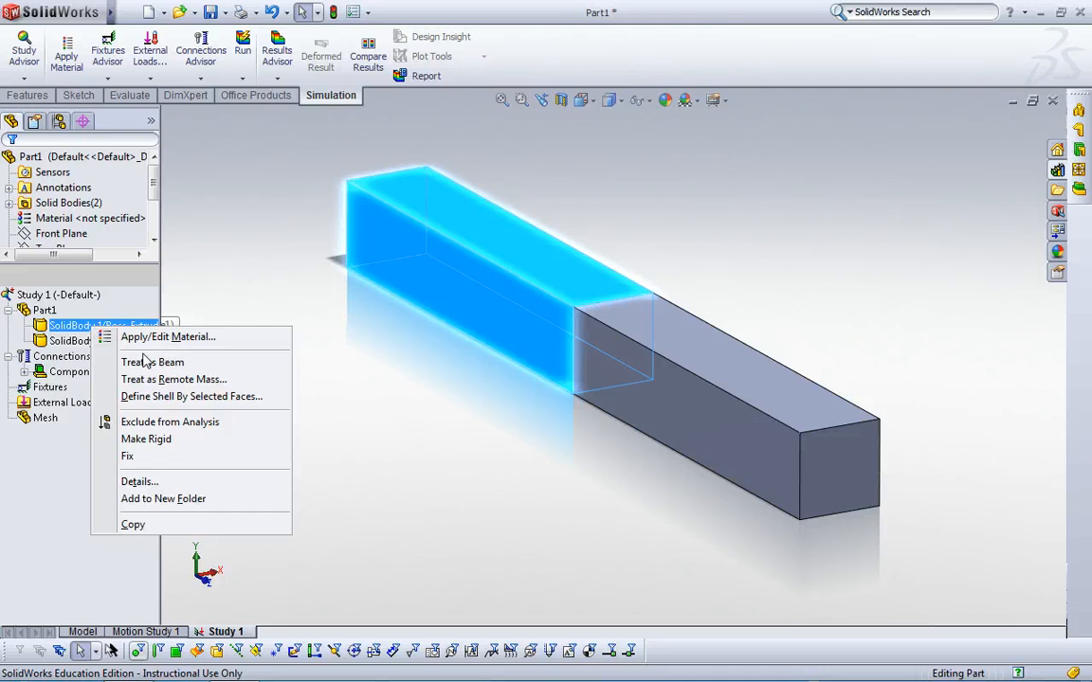
pyautogui.moveTo(152, 362)
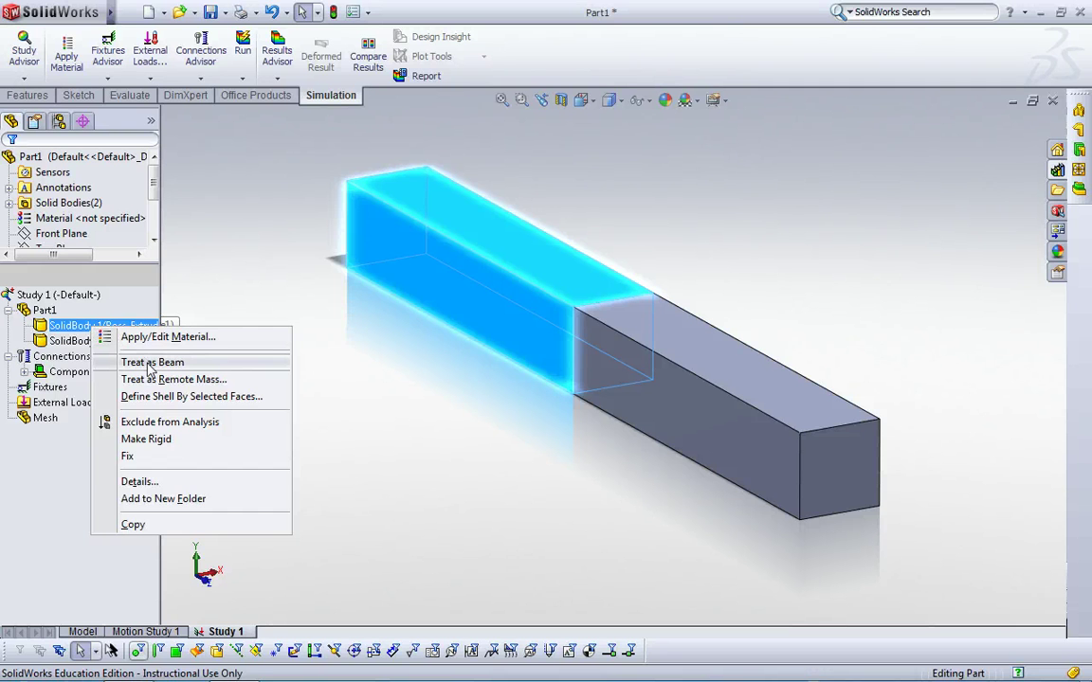
pyautogui.click(152, 362)
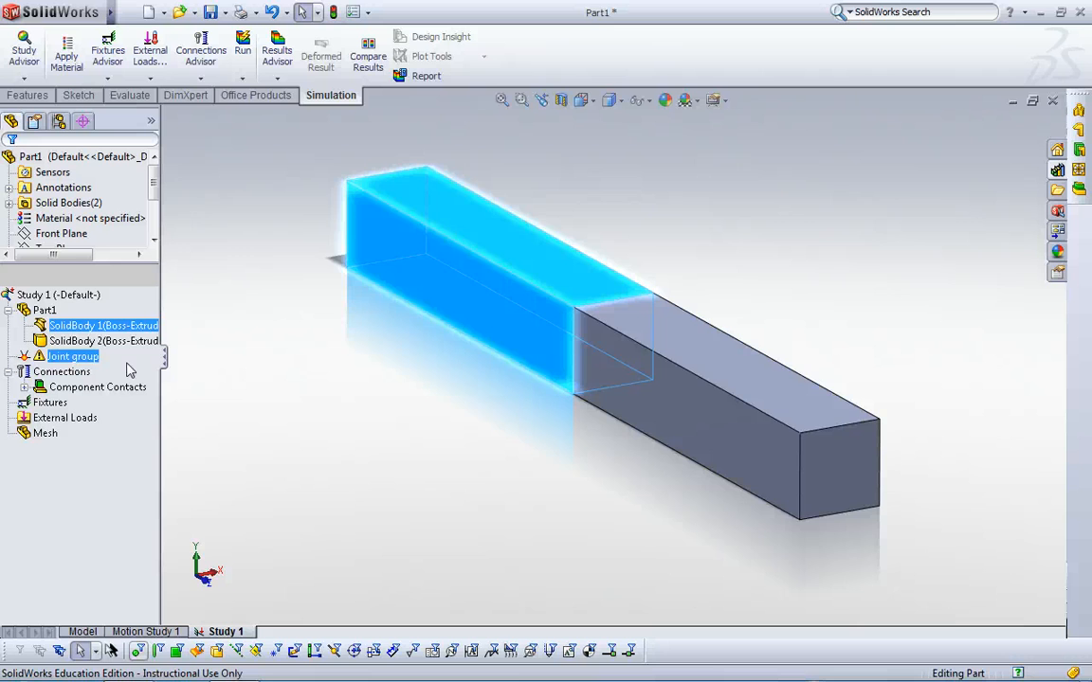
pyautogui.rightClick(105, 340)
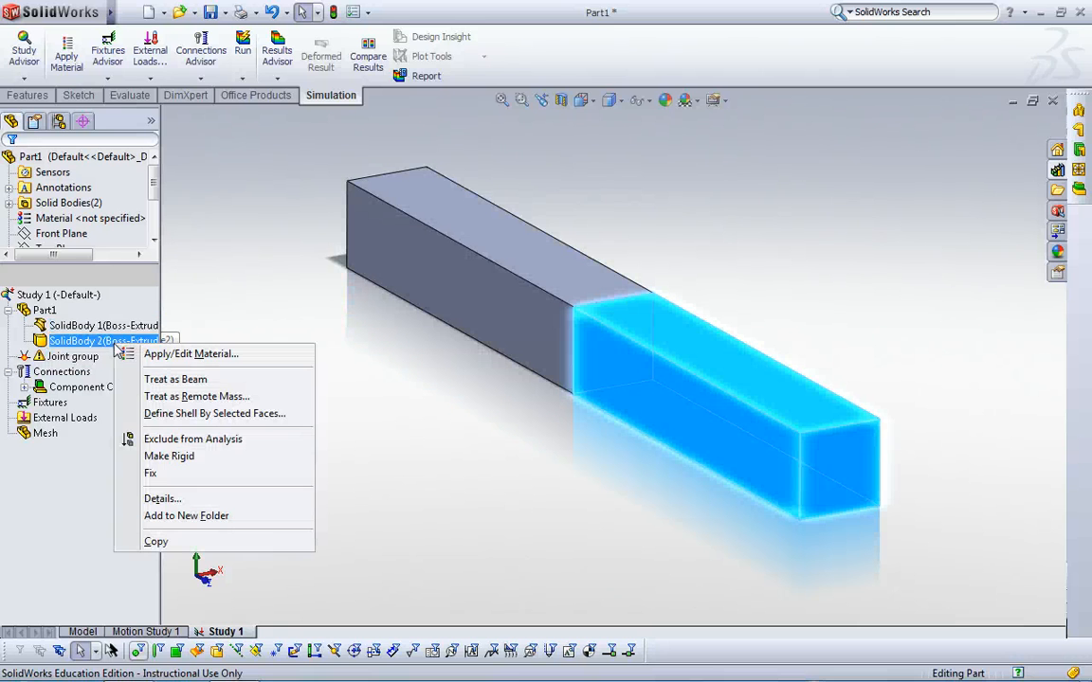
pyautogui.click(169, 386)
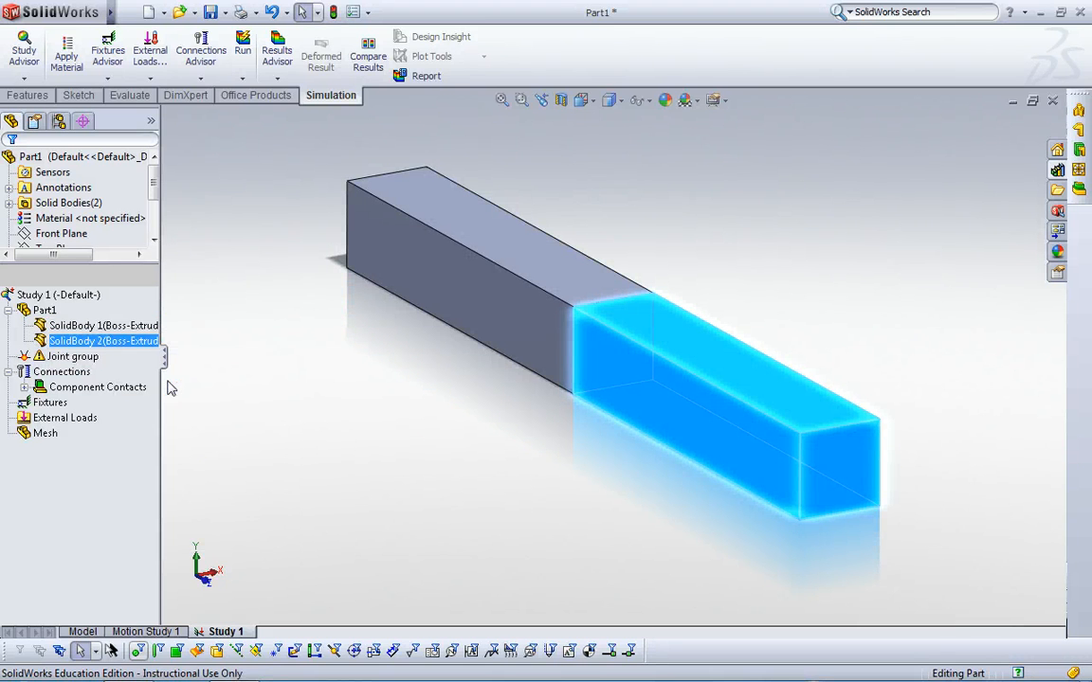
pyautogui.moveTo(251, 379)
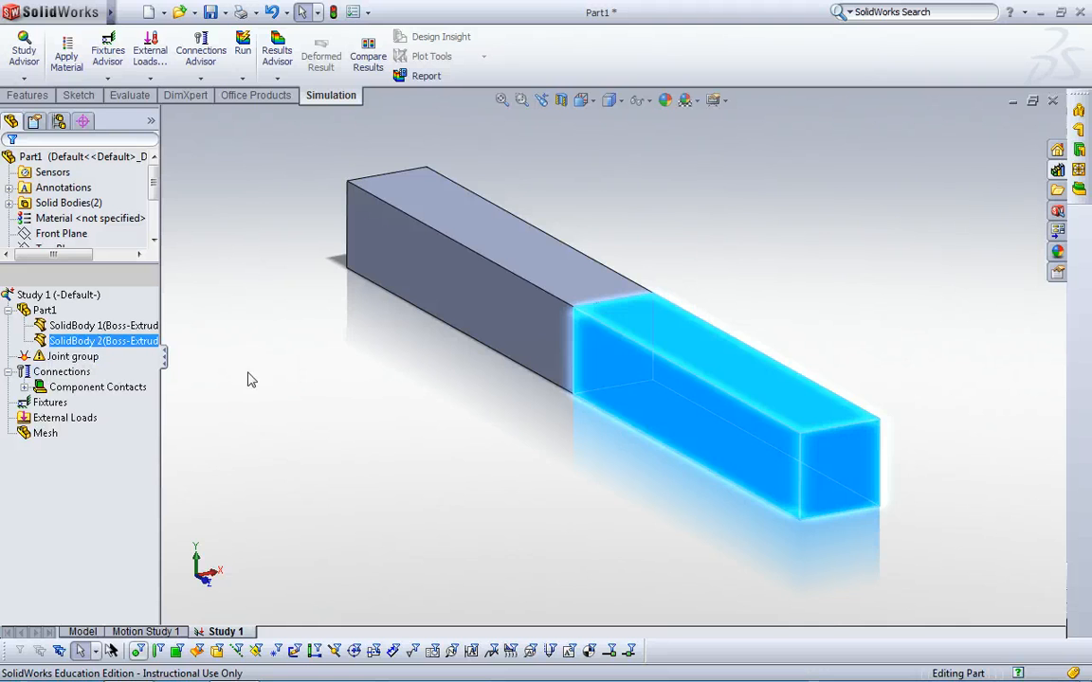
pyautogui.rightClick(72, 355)
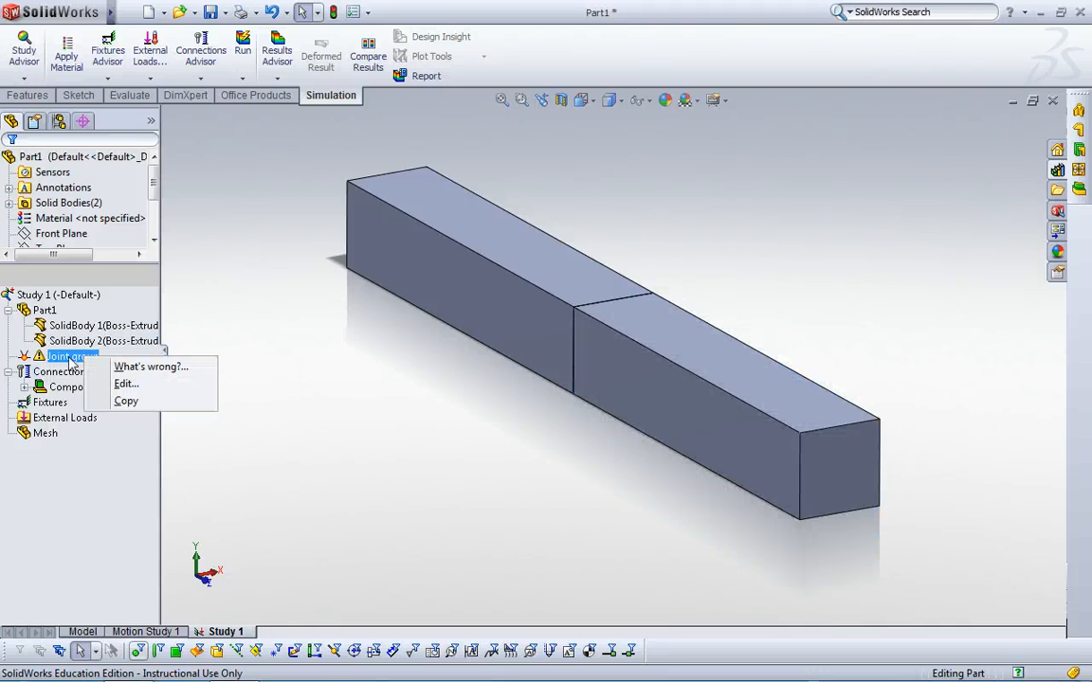
pyautogui.moveTo(133, 391)
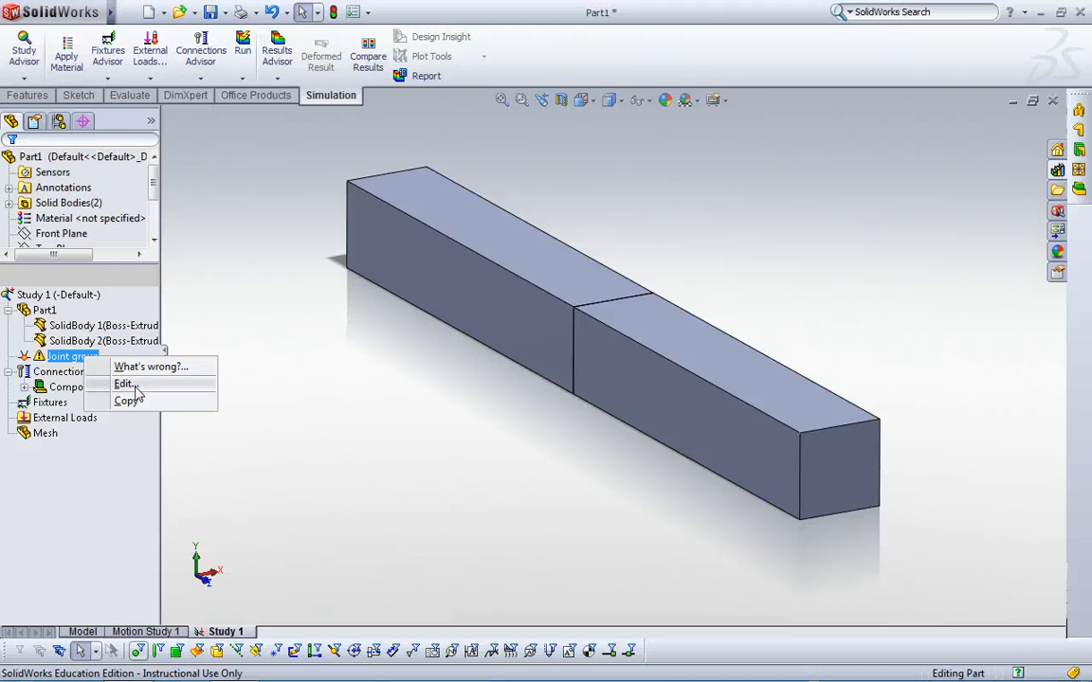
# Edit the Joint group, select both Boss-Extrude beams and calculate three joints.
pyautogui.click(124, 384)
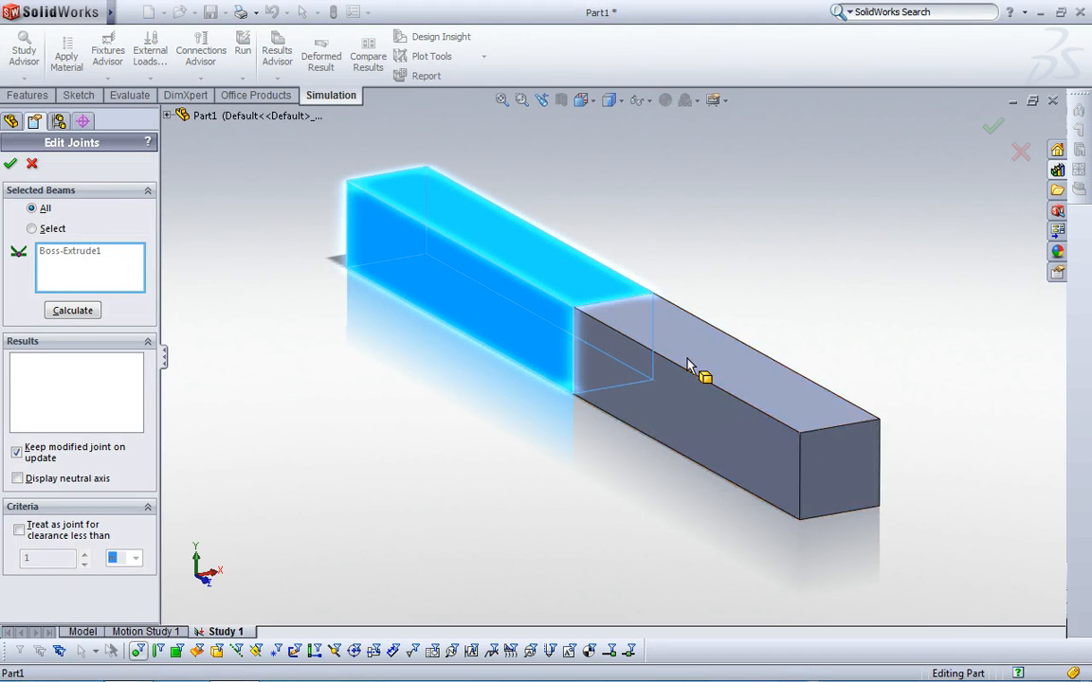
pyautogui.click(32, 228)
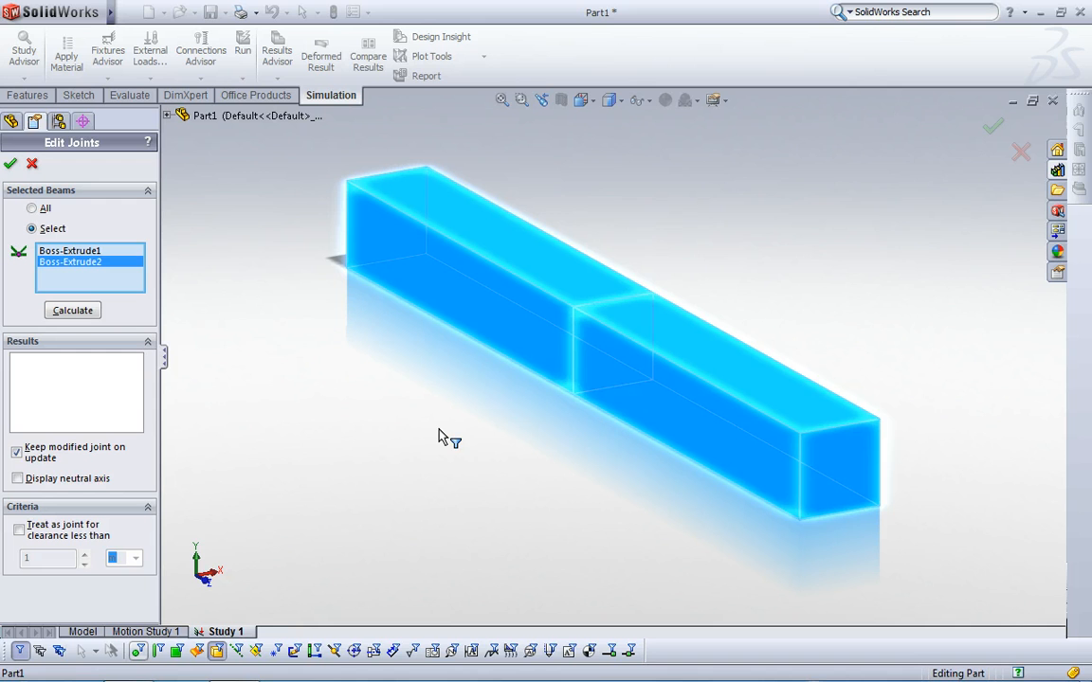
pyautogui.moveTo(412, 443)
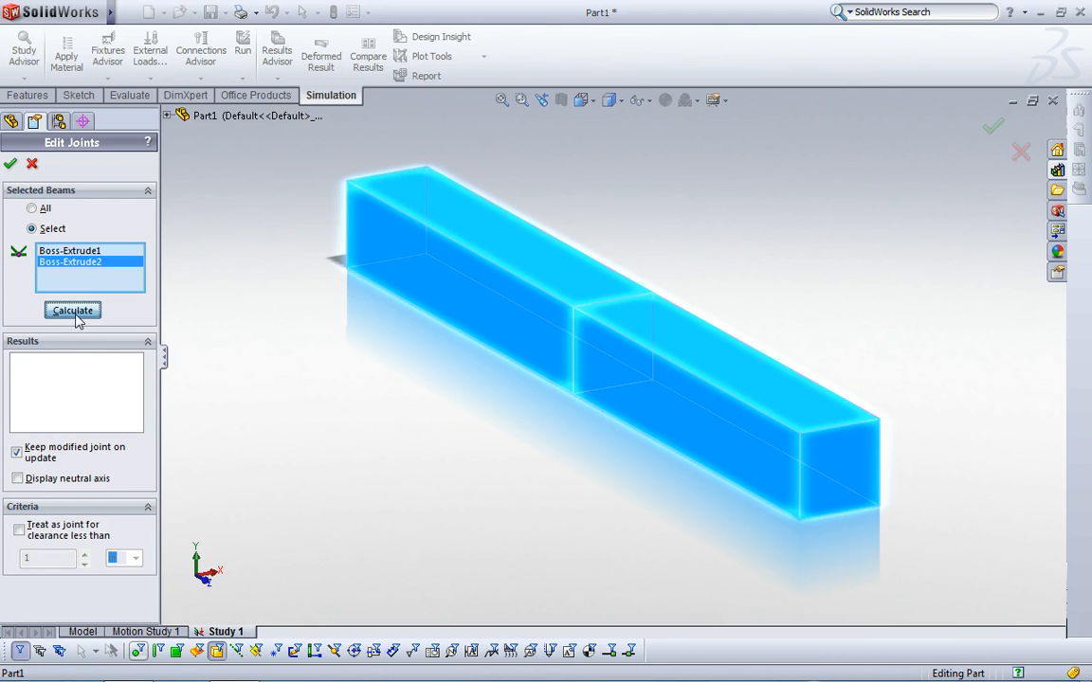
pyautogui.click(72, 310)
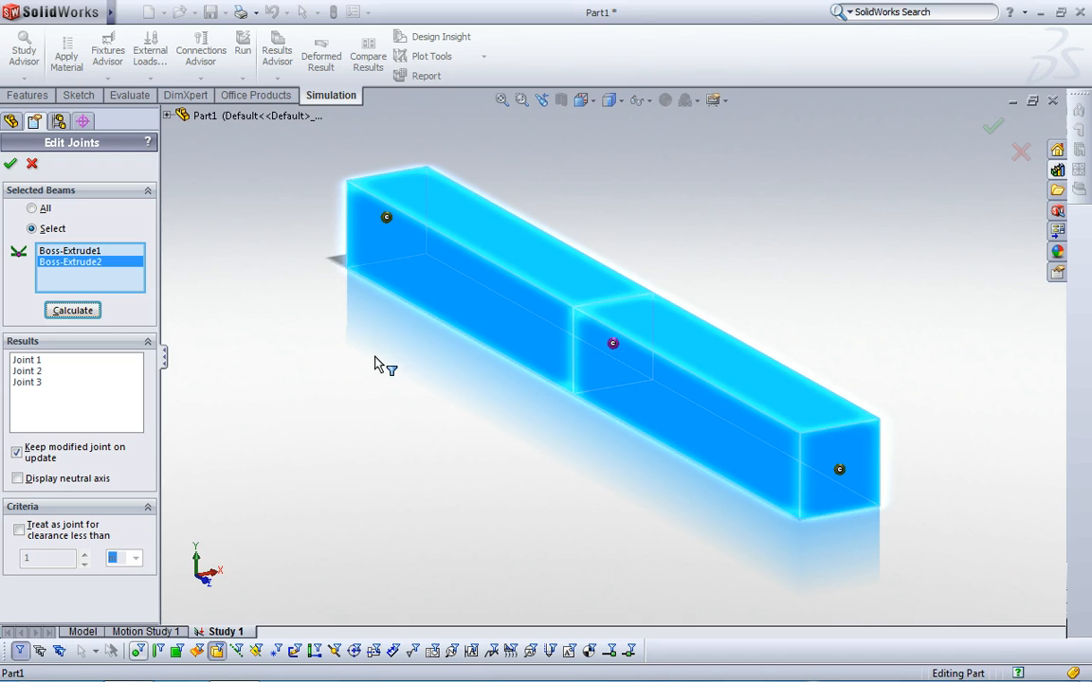
pyautogui.moveTo(305, 494)
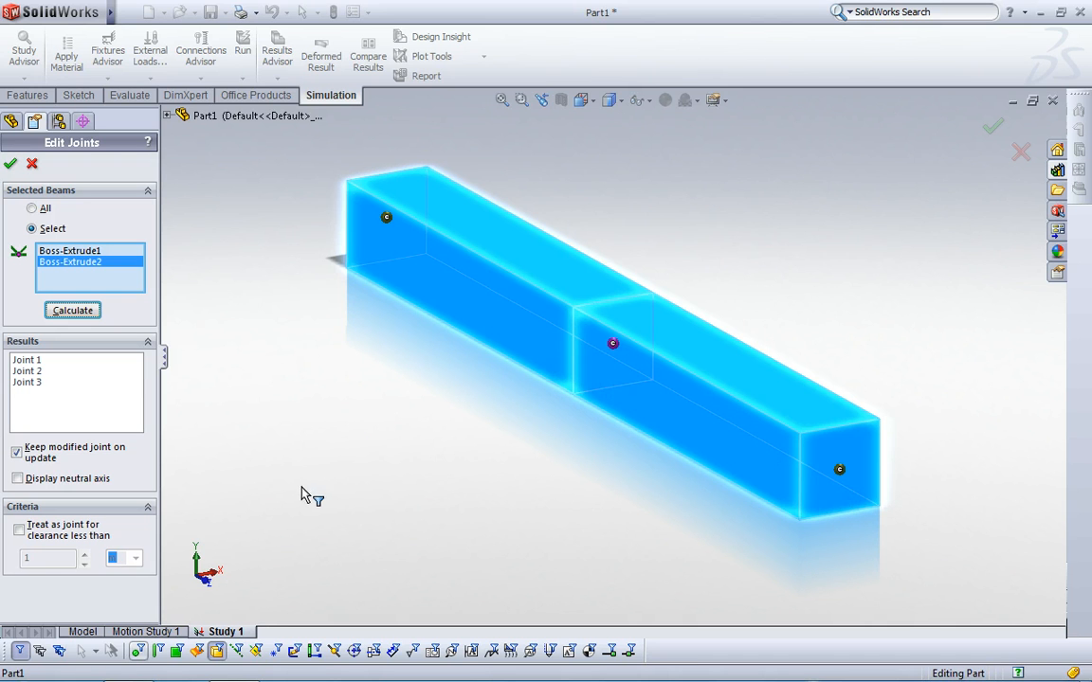
# Accept the three calculated joints and bring up the Fixtures options.
pyautogui.click(11, 163)
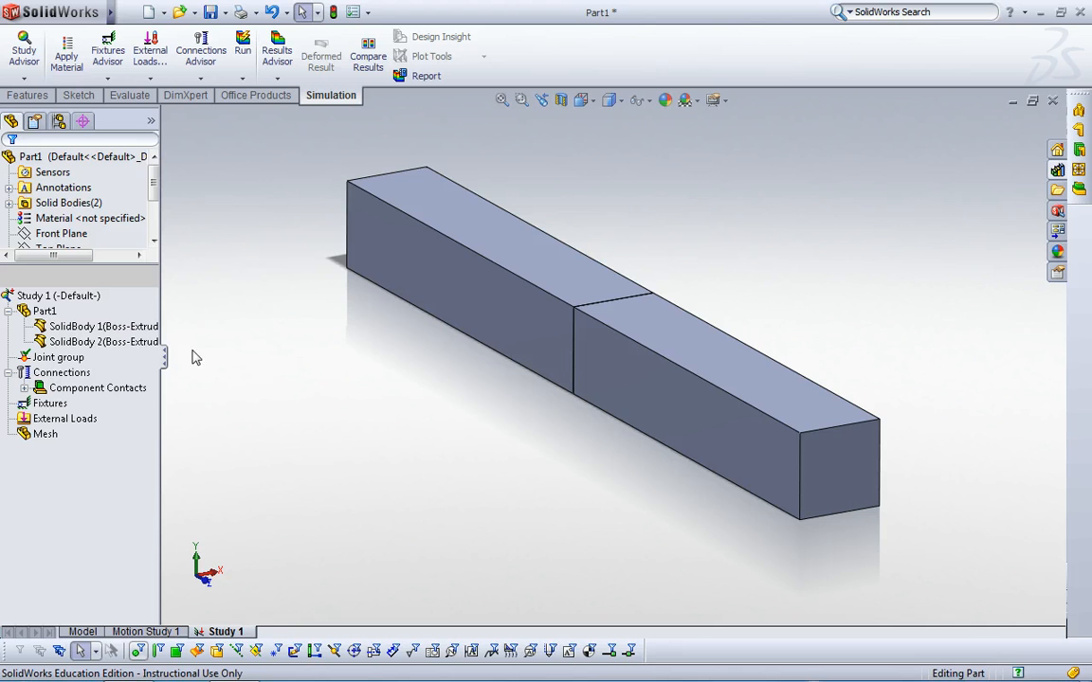
pyautogui.moveTo(324, 418)
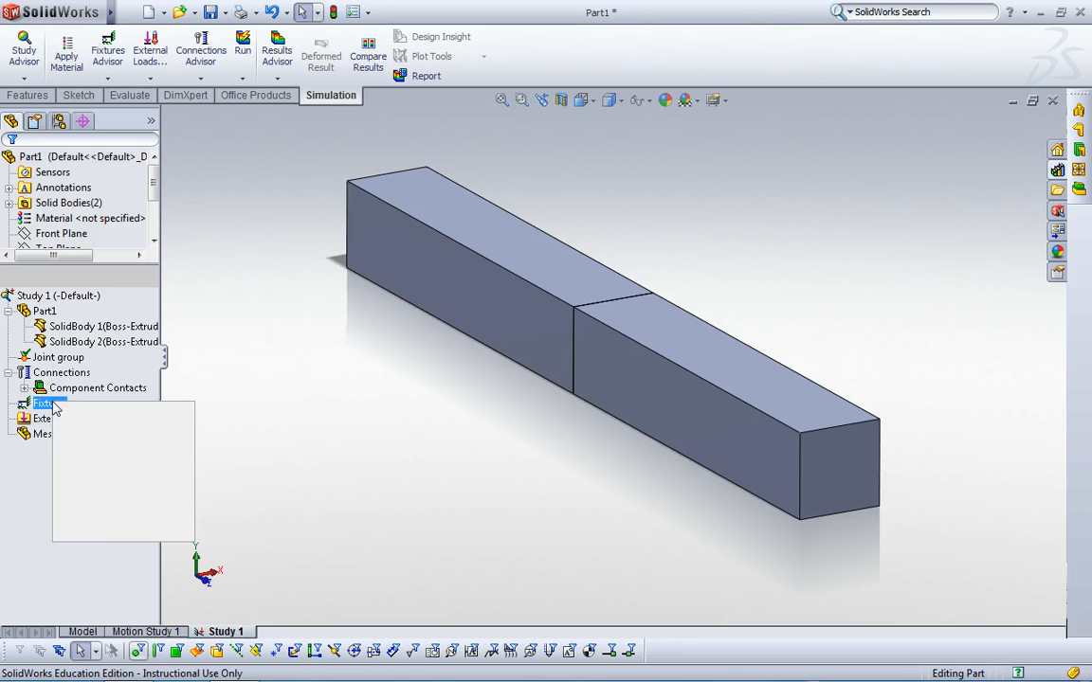
pyautogui.rightClick(43, 403)
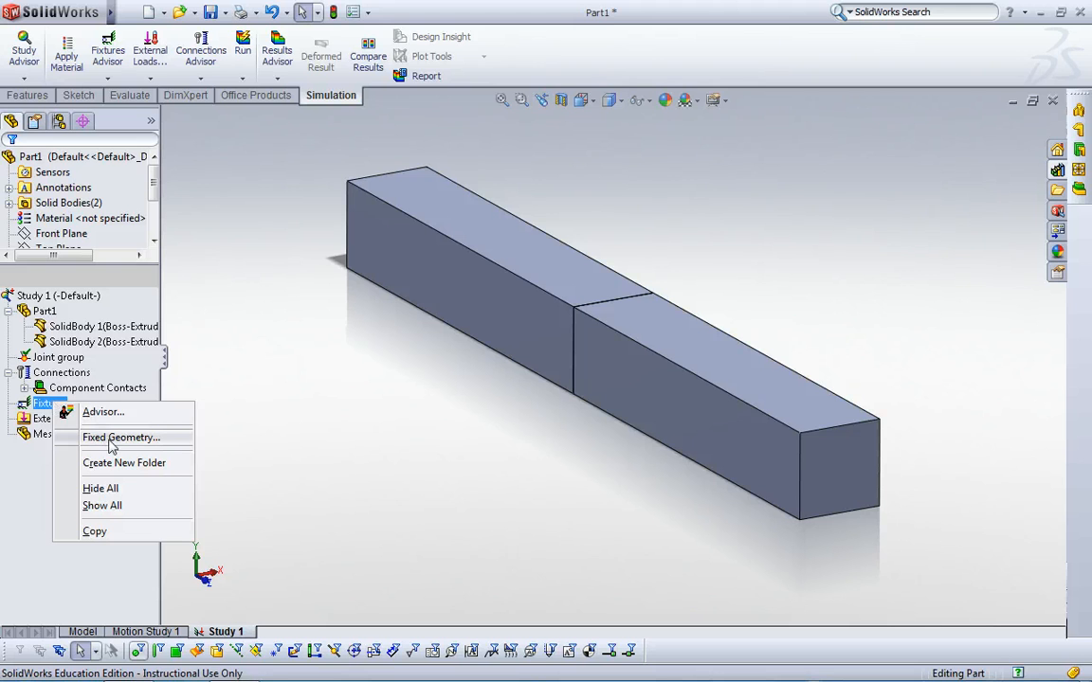
# Fix Joint<2,1> and Joint<3,1> using reference geometry Face<1> with 0 mm translations.
pyautogui.click(121, 437)
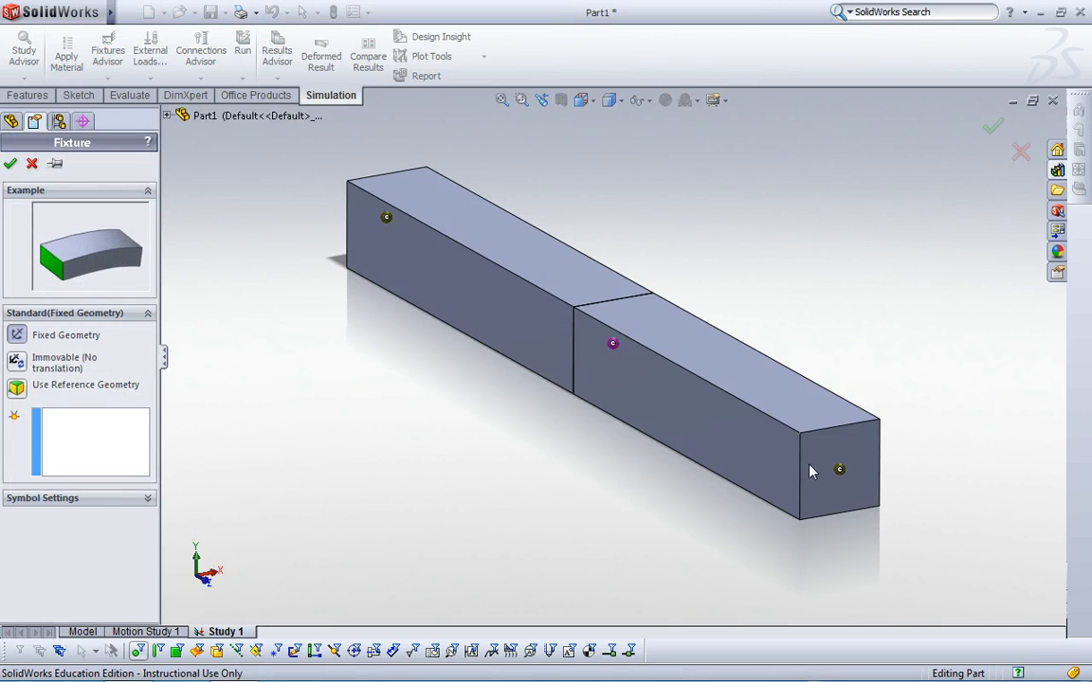
pyautogui.moveTo(87, 406)
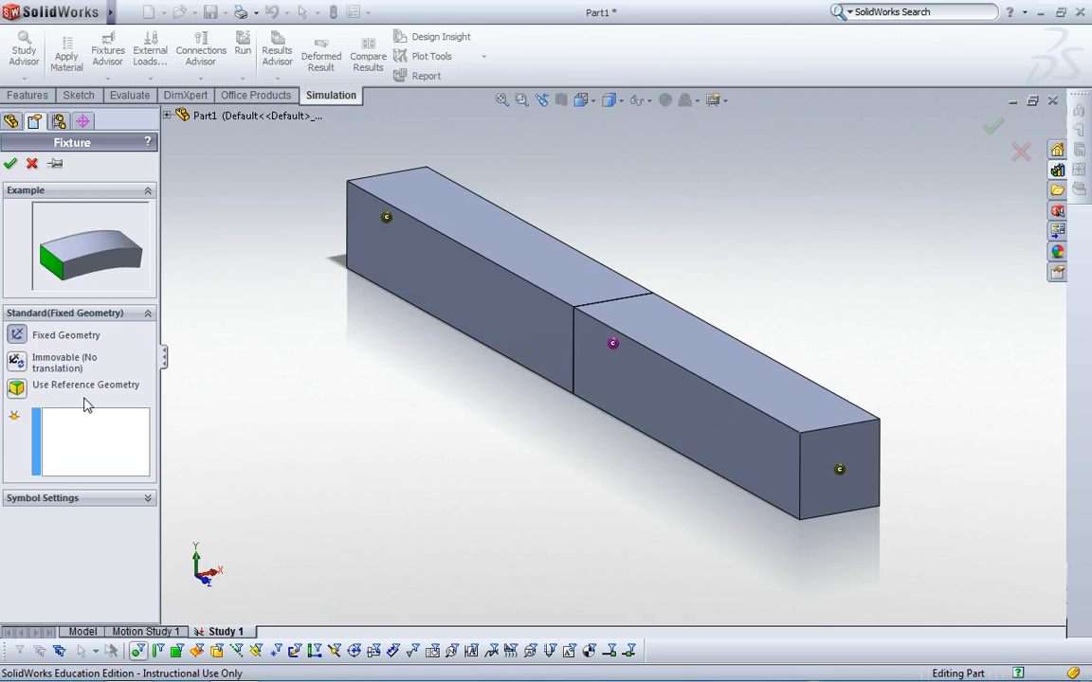
pyautogui.moveTo(350, 419)
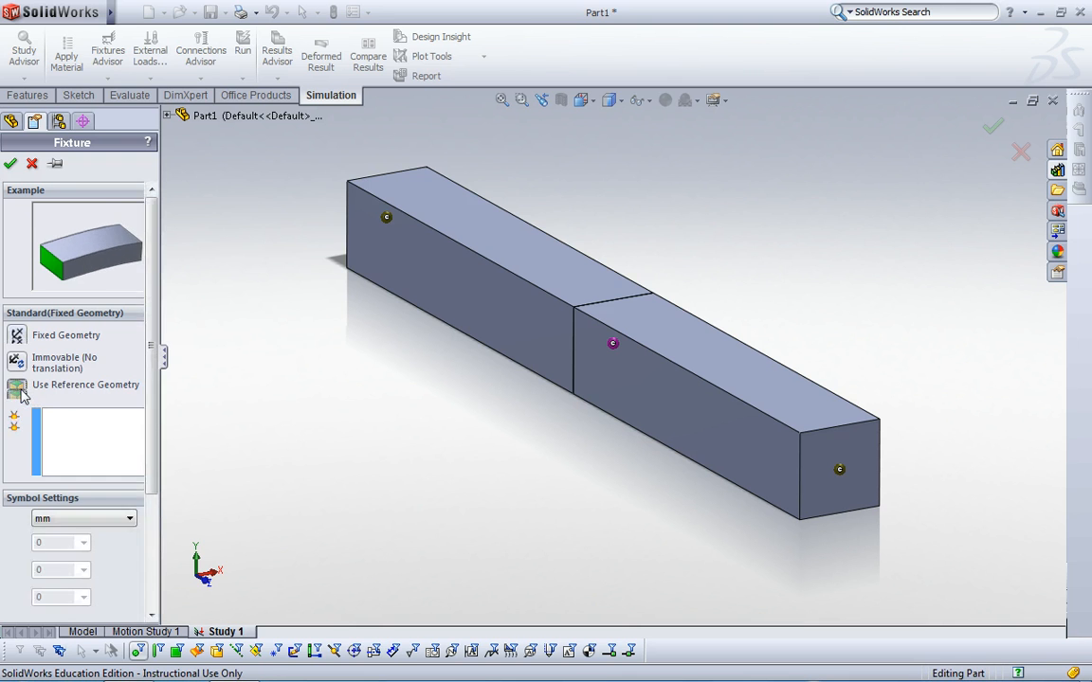
pyautogui.click(85, 384)
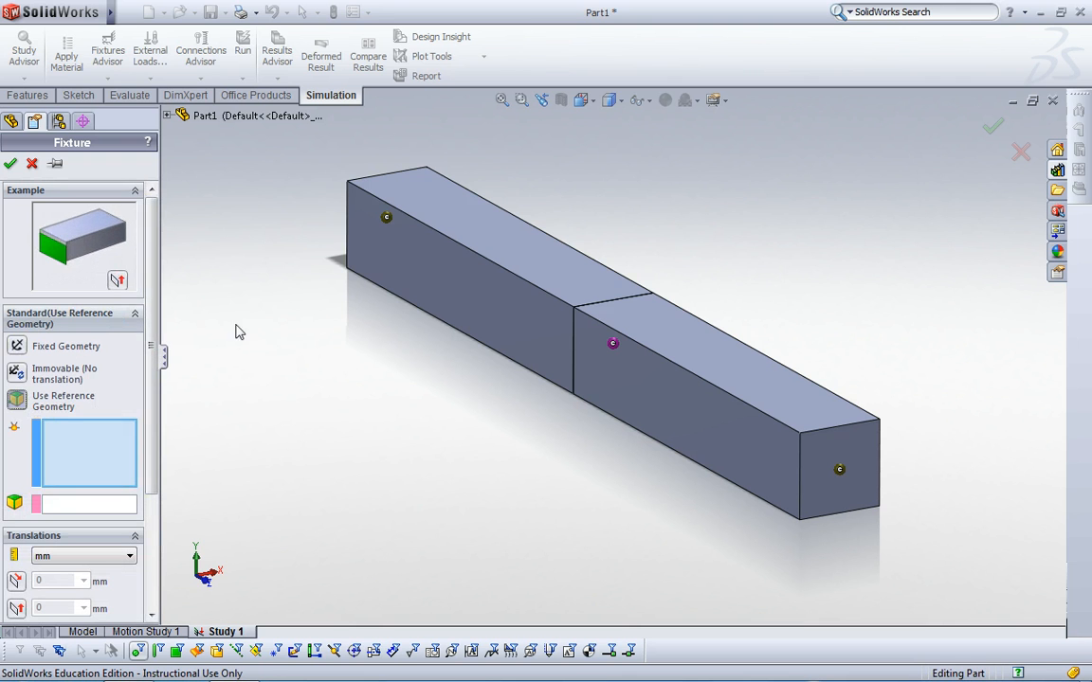
pyautogui.click(385, 218)
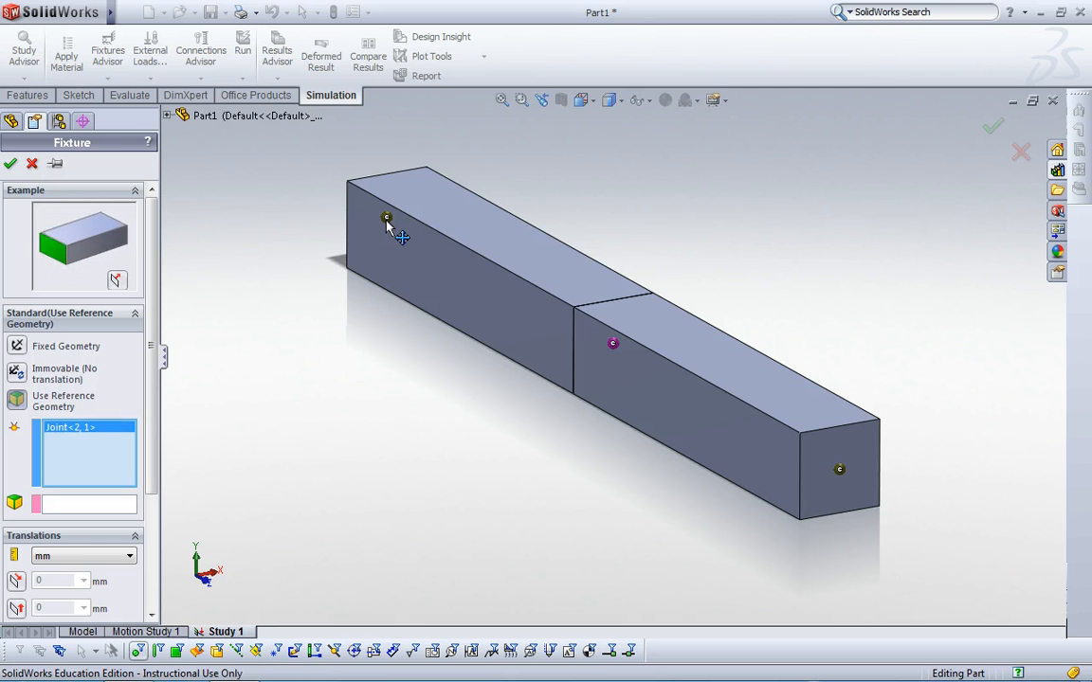
pyautogui.moveTo(839, 474)
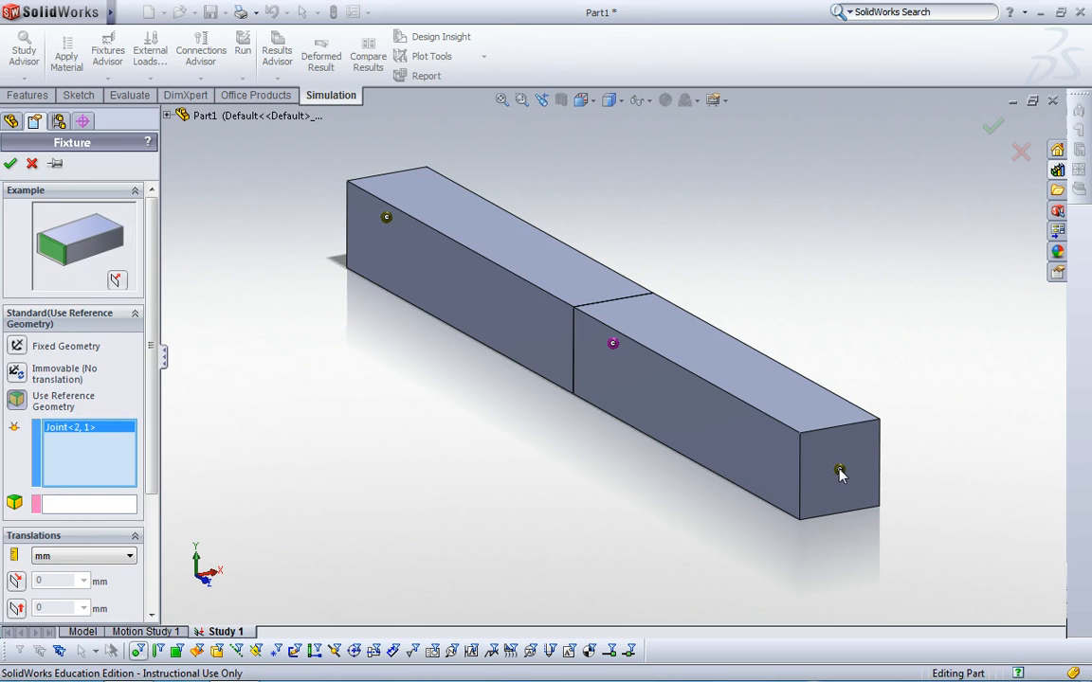
pyautogui.click(839, 471)
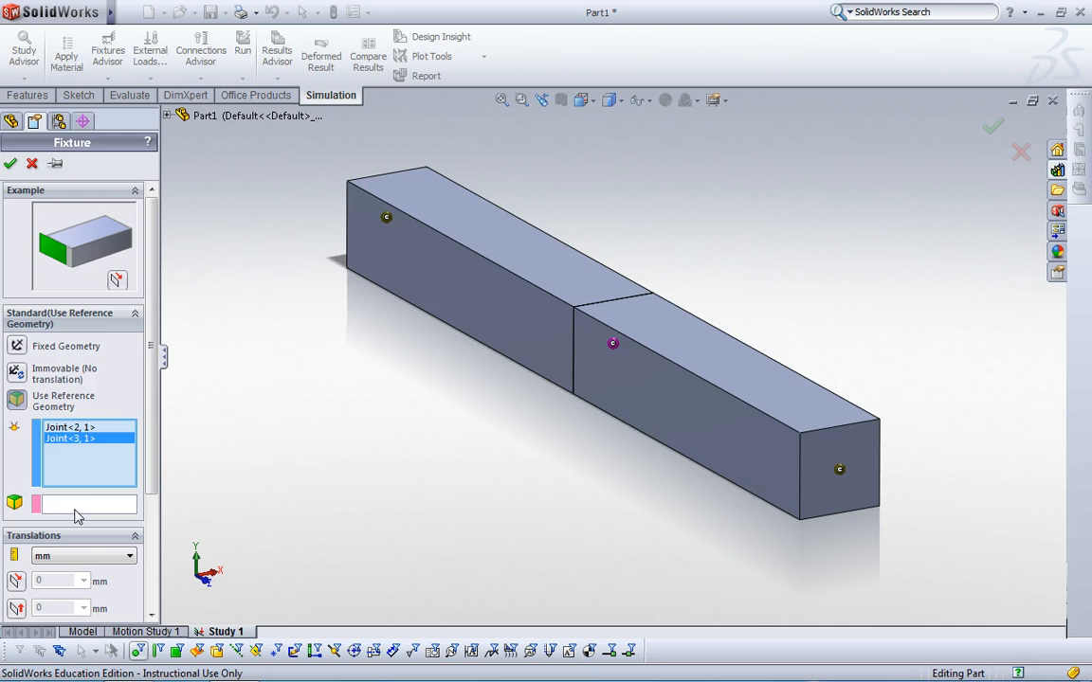
pyautogui.click(89, 505)
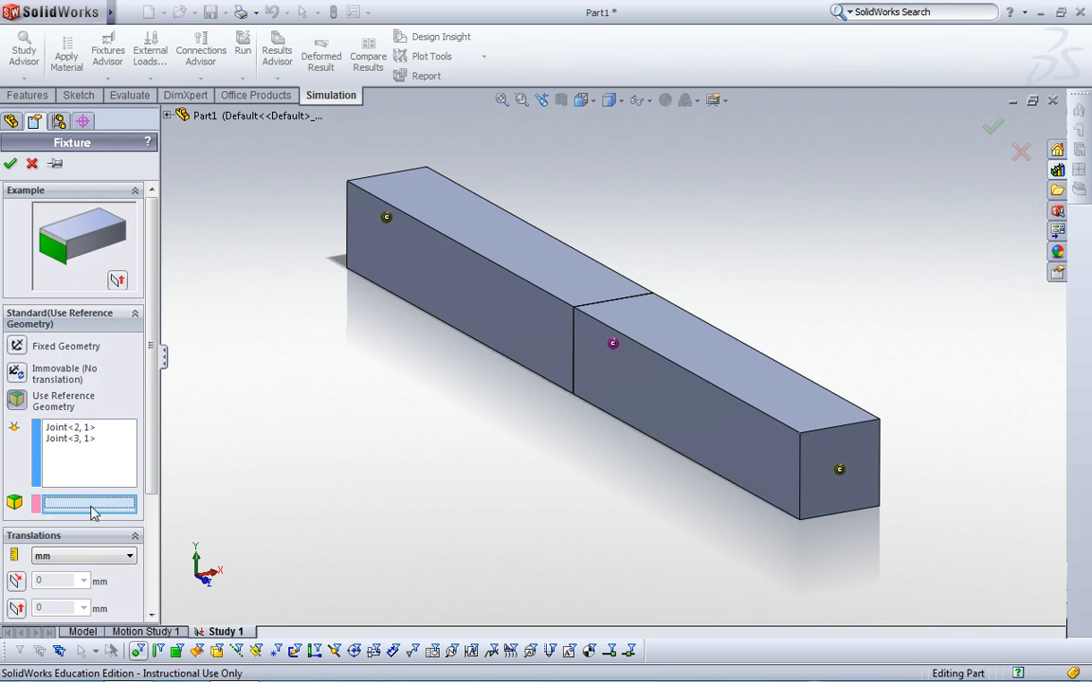
pyautogui.moveTo(583, 284)
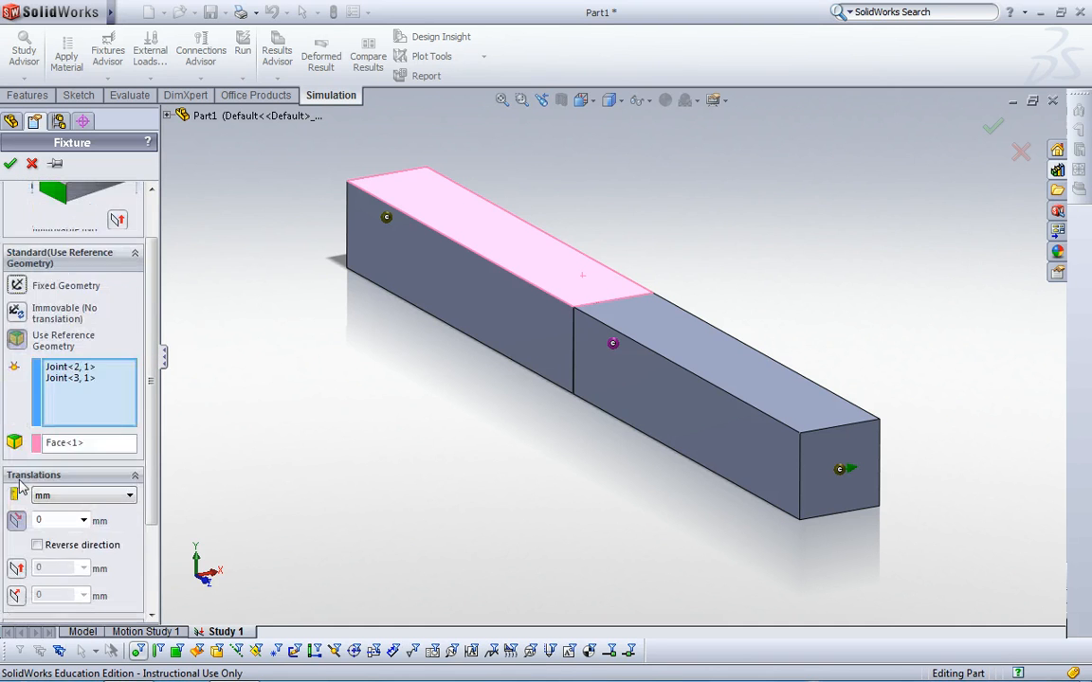
pyautogui.scroll(-3)
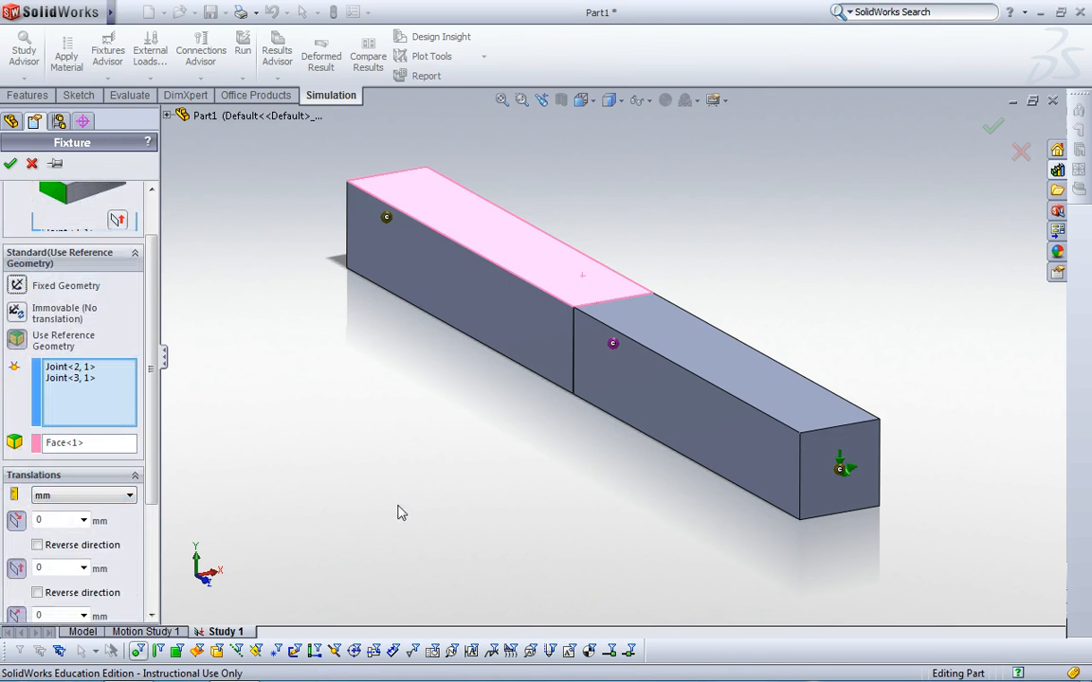
pyautogui.scroll(-3)
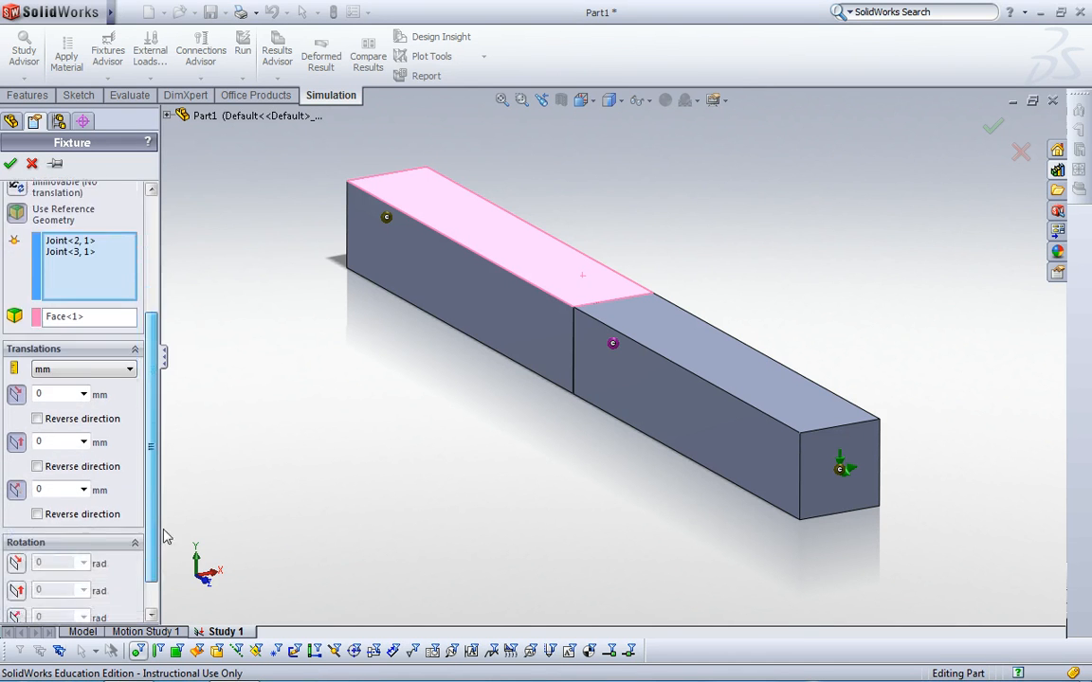
pyautogui.scroll(-3)
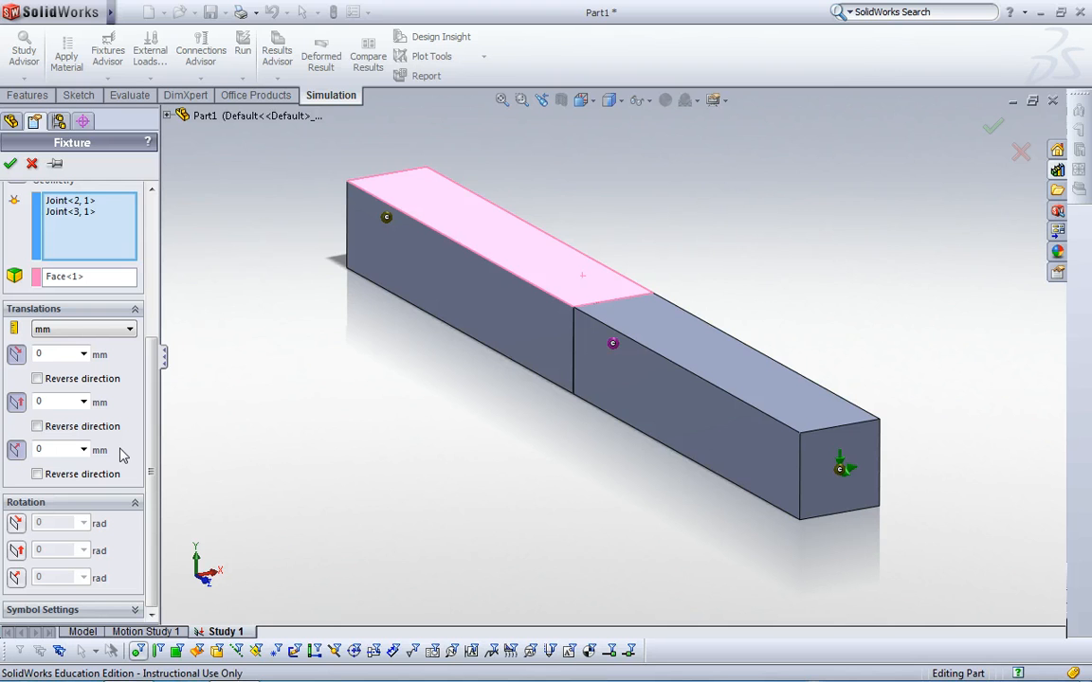
pyautogui.moveTo(128, 539)
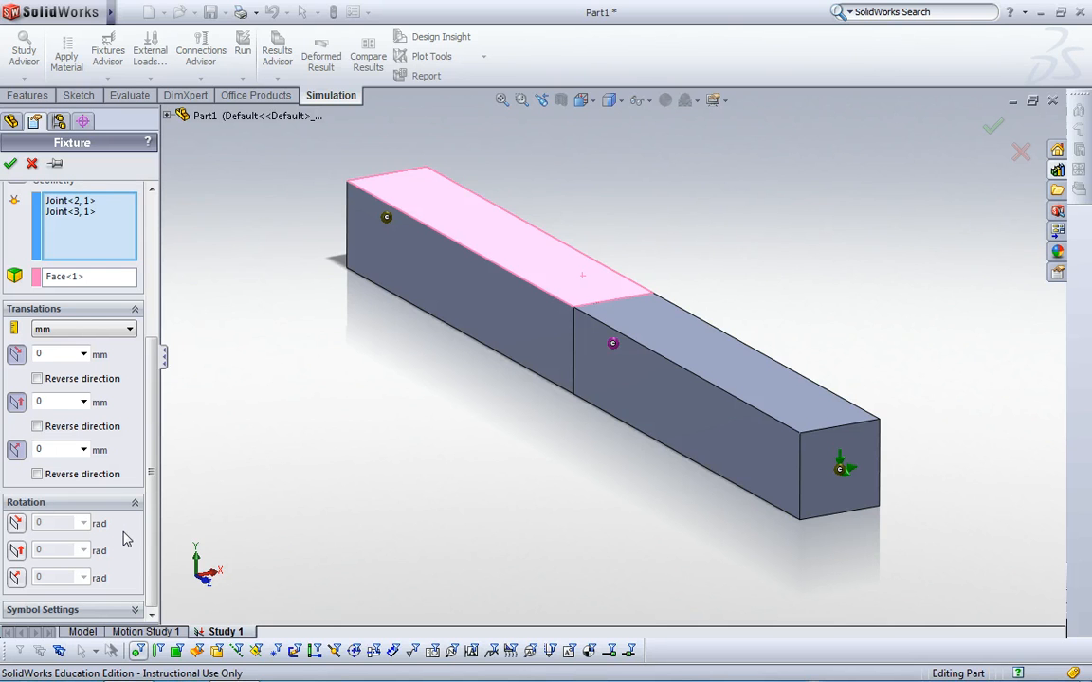
pyautogui.moveTo(412, 270)
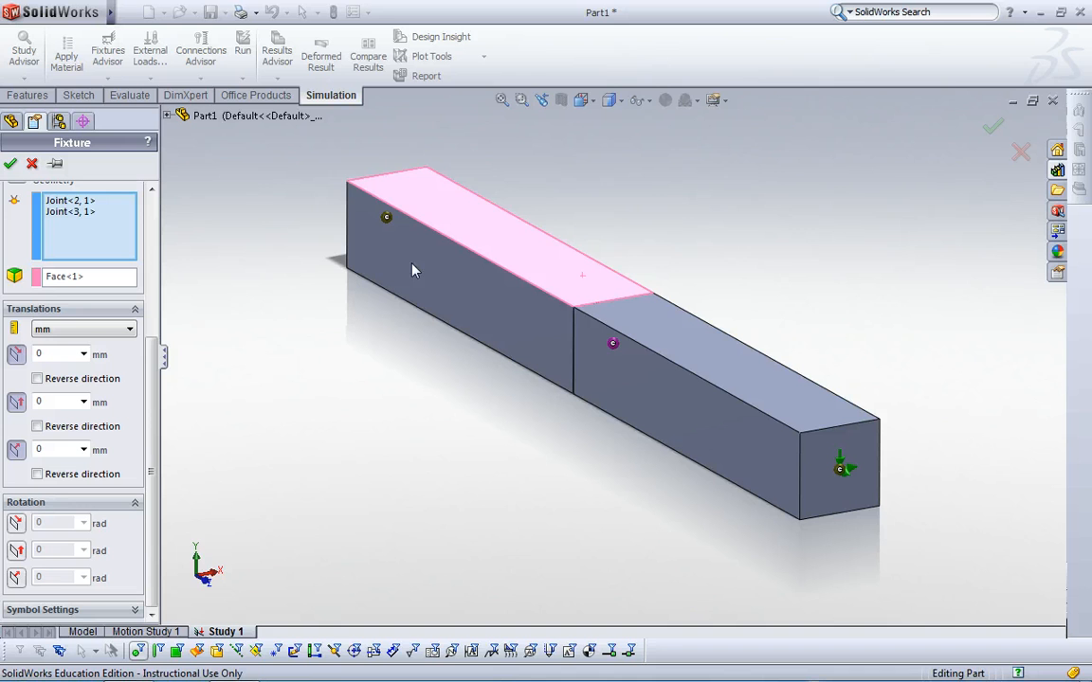
pyautogui.moveTo(13, 163)
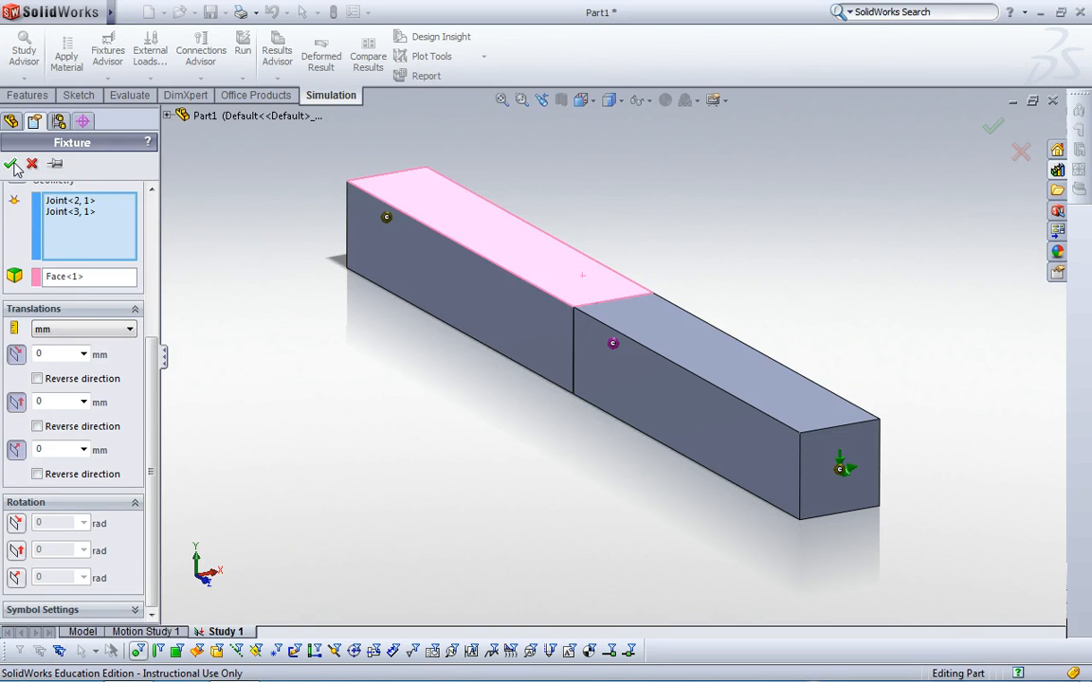
# Confirm the fixture and apply a 10 N force on Joint<5,1> along Edge<1>.
pyautogui.click(13, 164)
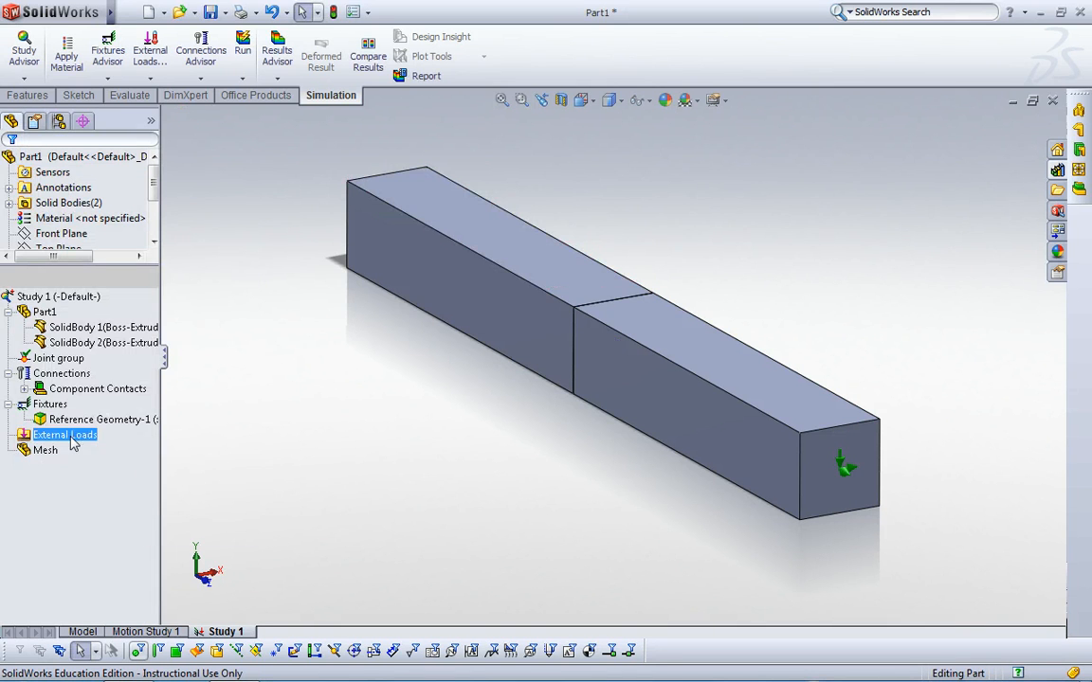
pyautogui.moveTo(114, 479)
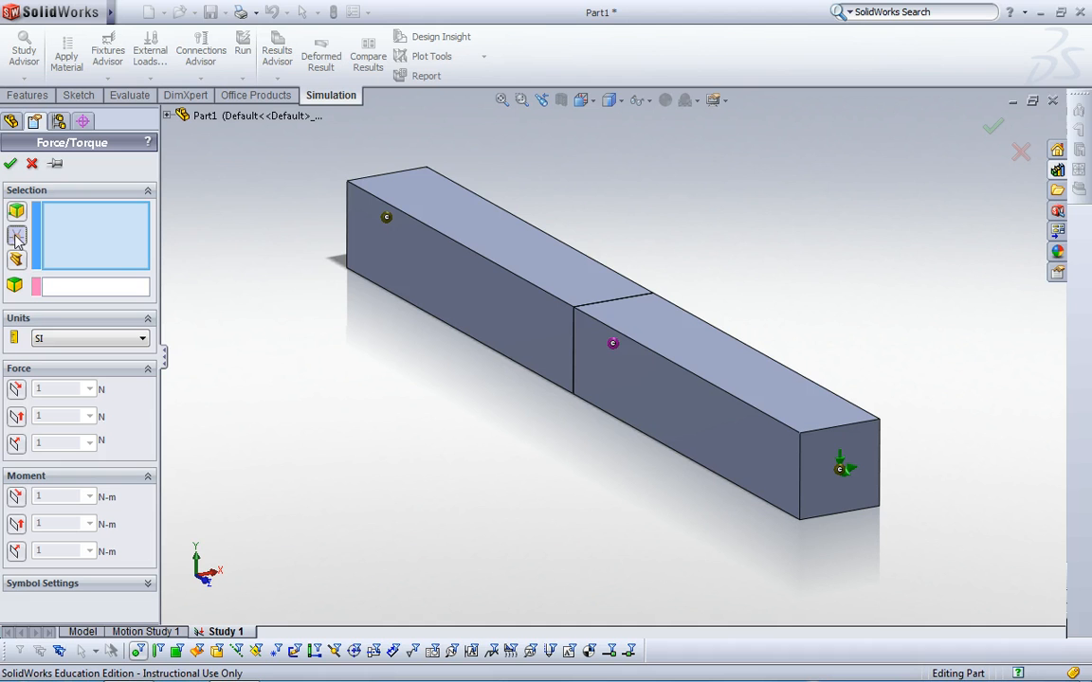
pyautogui.click(613, 343)
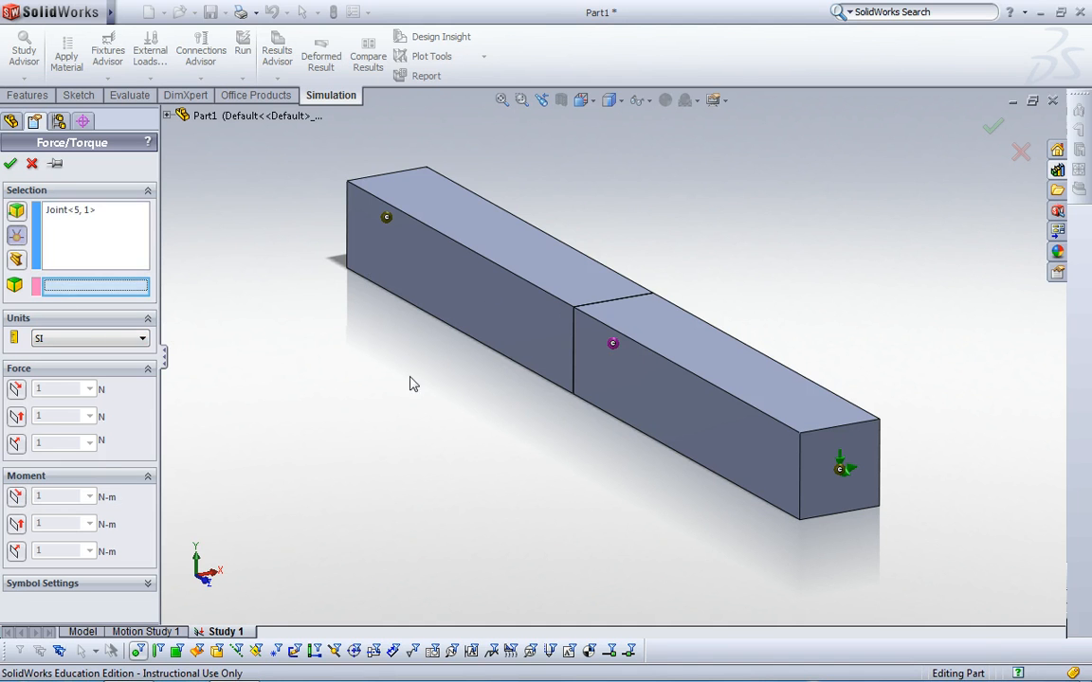
pyautogui.moveTo(576, 367)
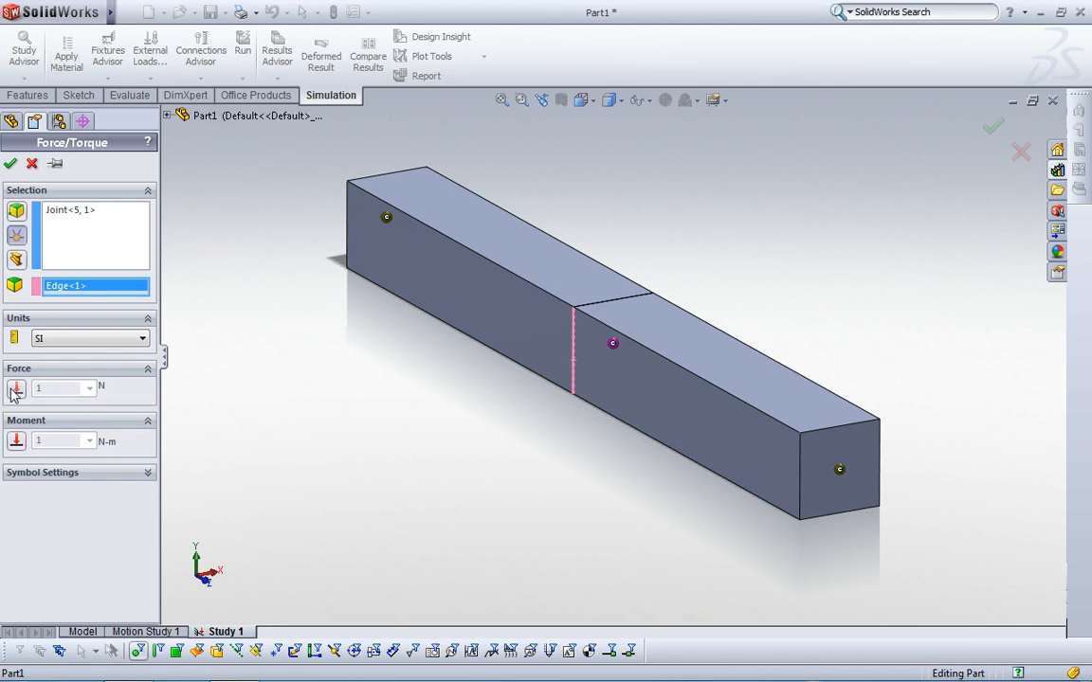
pyautogui.click(16, 388)
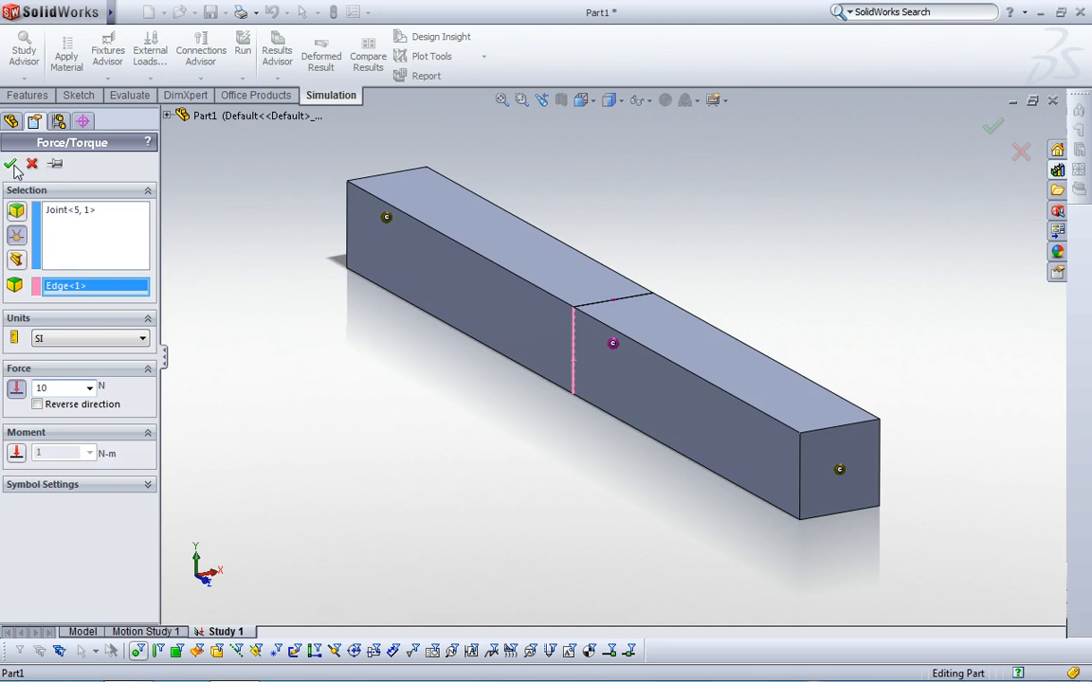
pyautogui.click(13, 164)
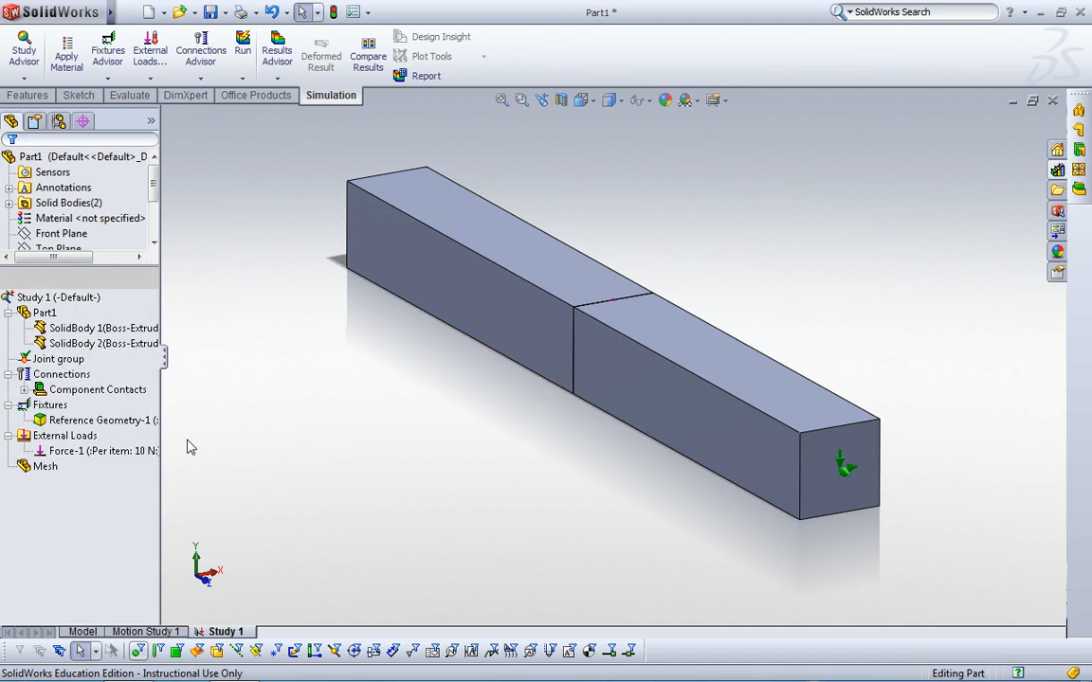
# Create the mesh for Study 1 on both beams.
pyautogui.rightClick(44, 466)
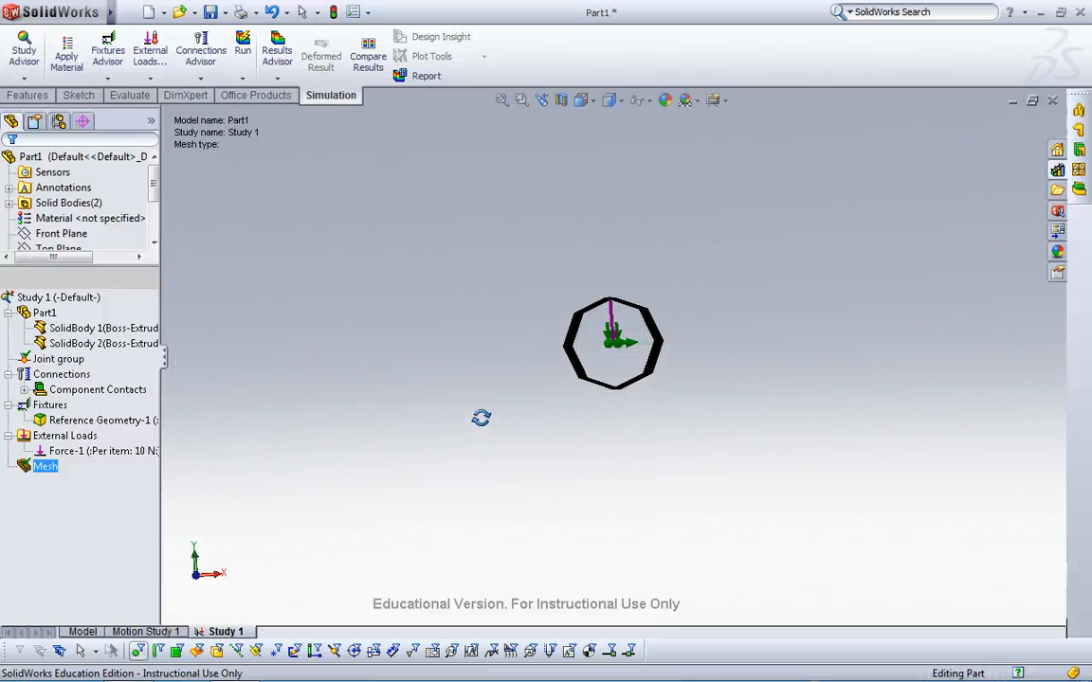
pyautogui.rightClick(58, 297)
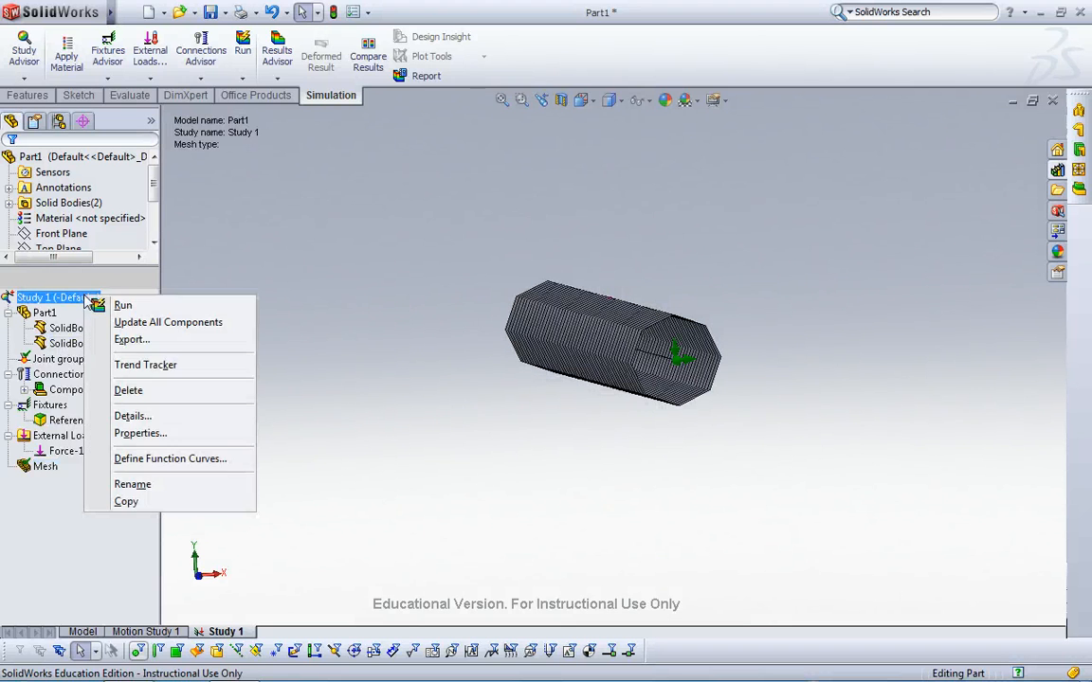
pyautogui.click(545, 389)
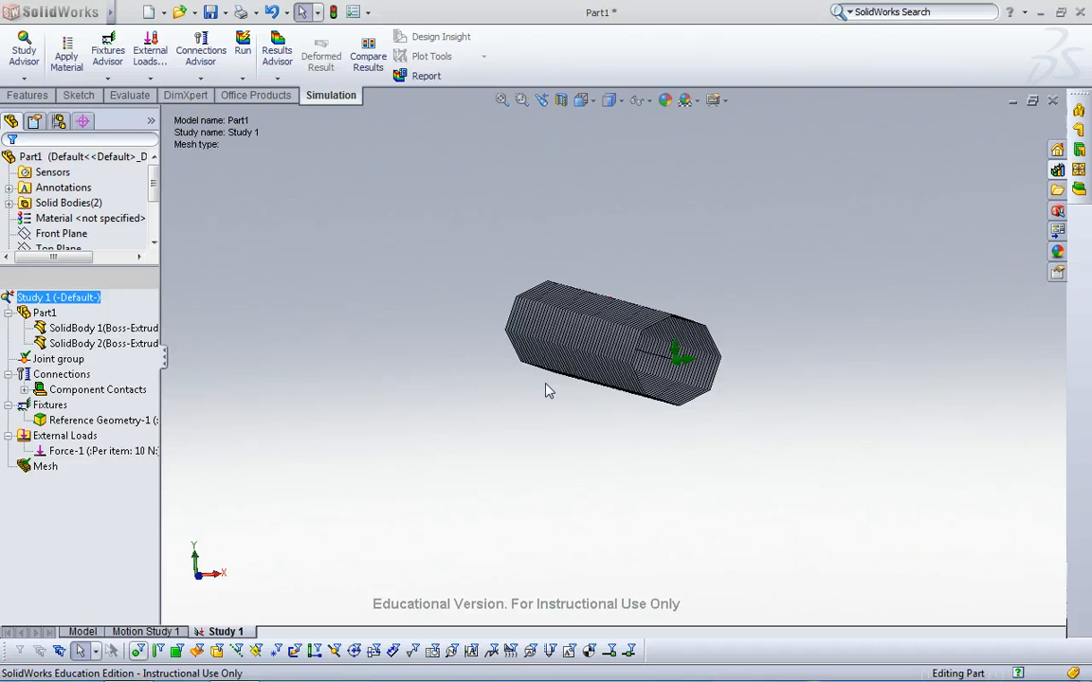
# Apply 6061 Alloy from the aluminium alloys library to SolidBody 1.
pyautogui.rightClick(100, 328)
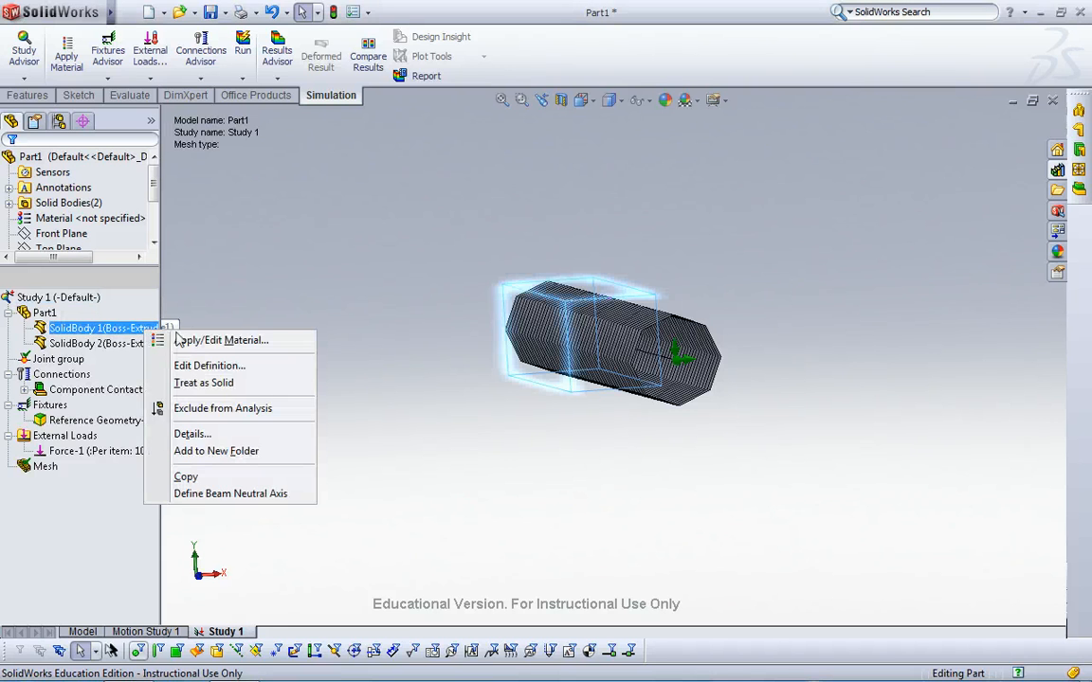
pyautogui.click(220, 339)
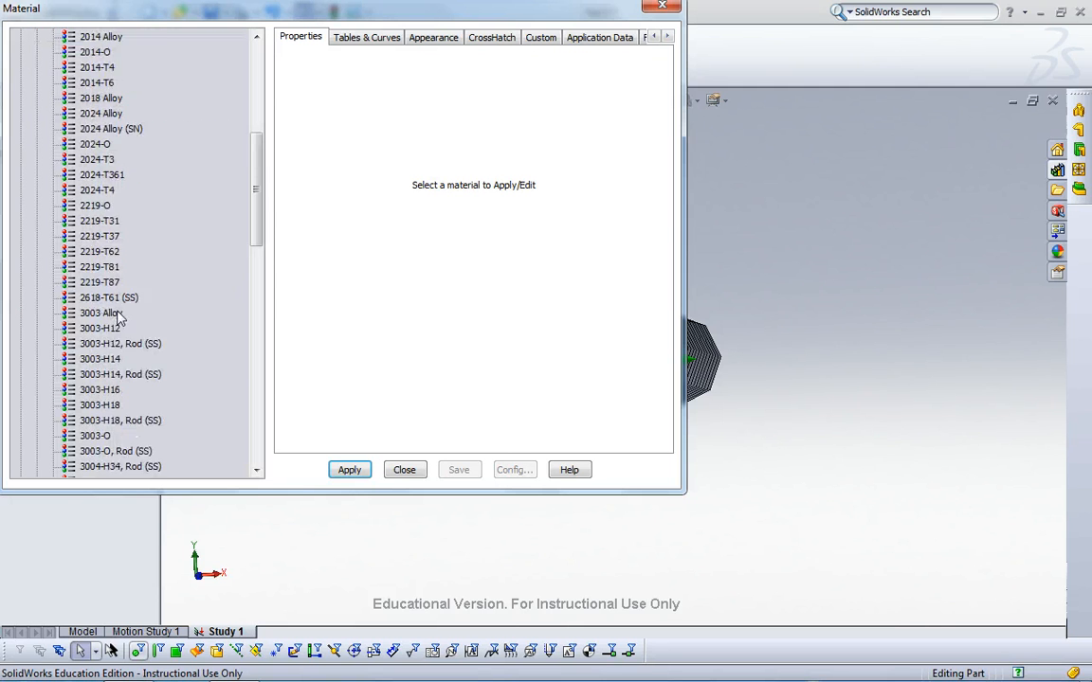
pyautogui.click(104, 235)
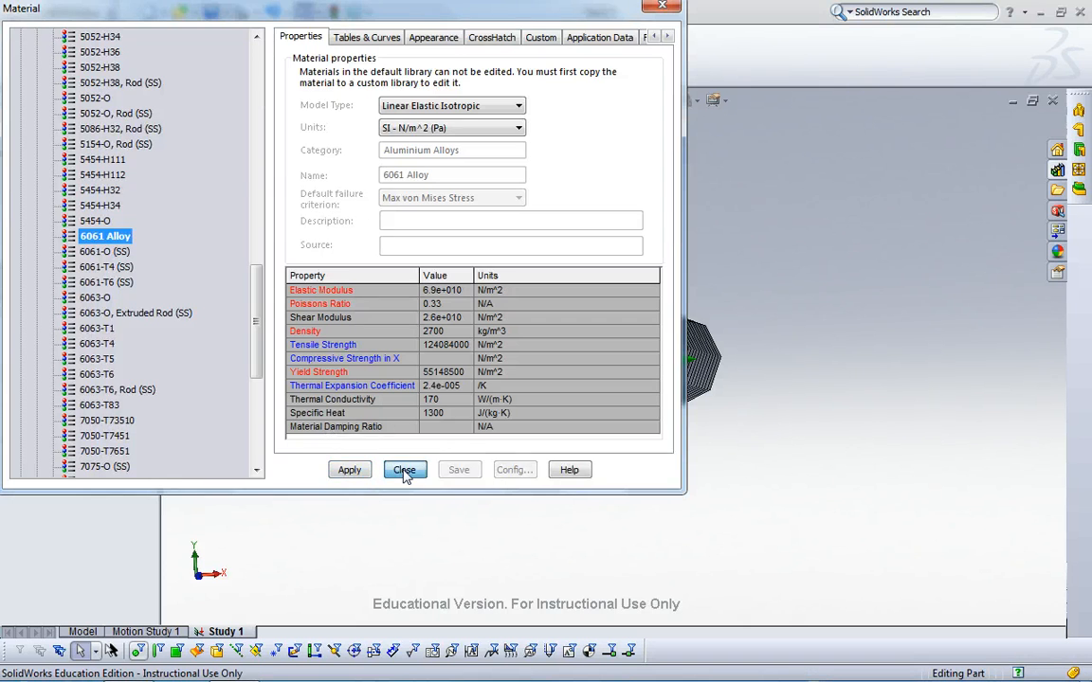
pyautogui.click(403, 470)
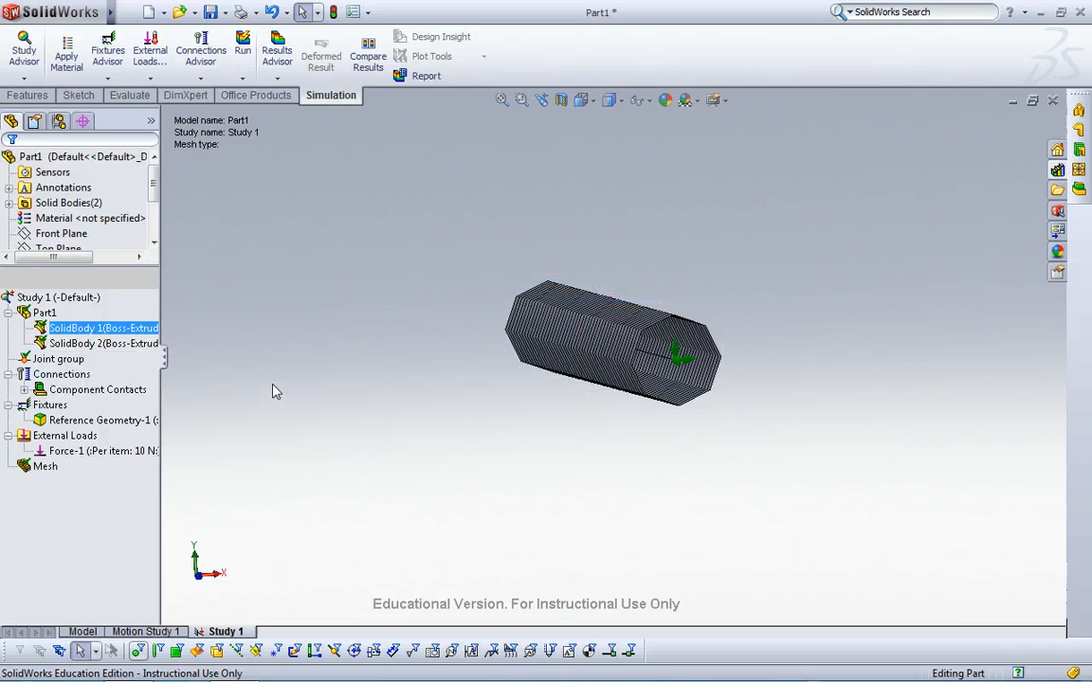
# Run Study 1, display the Displacement1 plot, and edit its plot definition.
pyautogui.rightClick(58, 297)
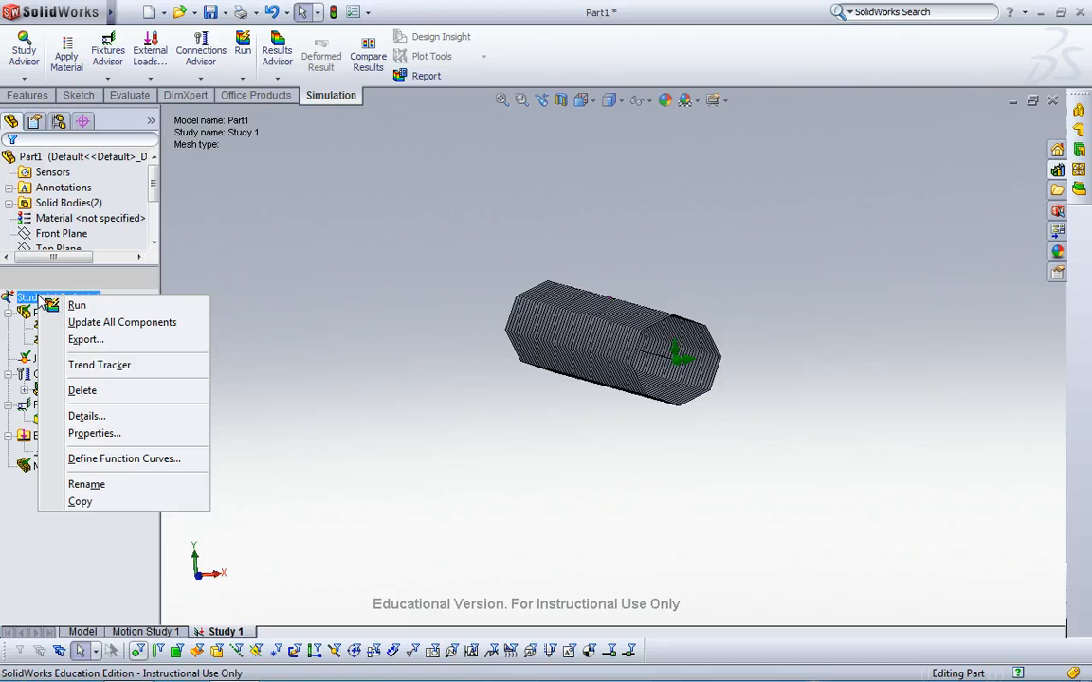
pyautogui.click(77, 304)
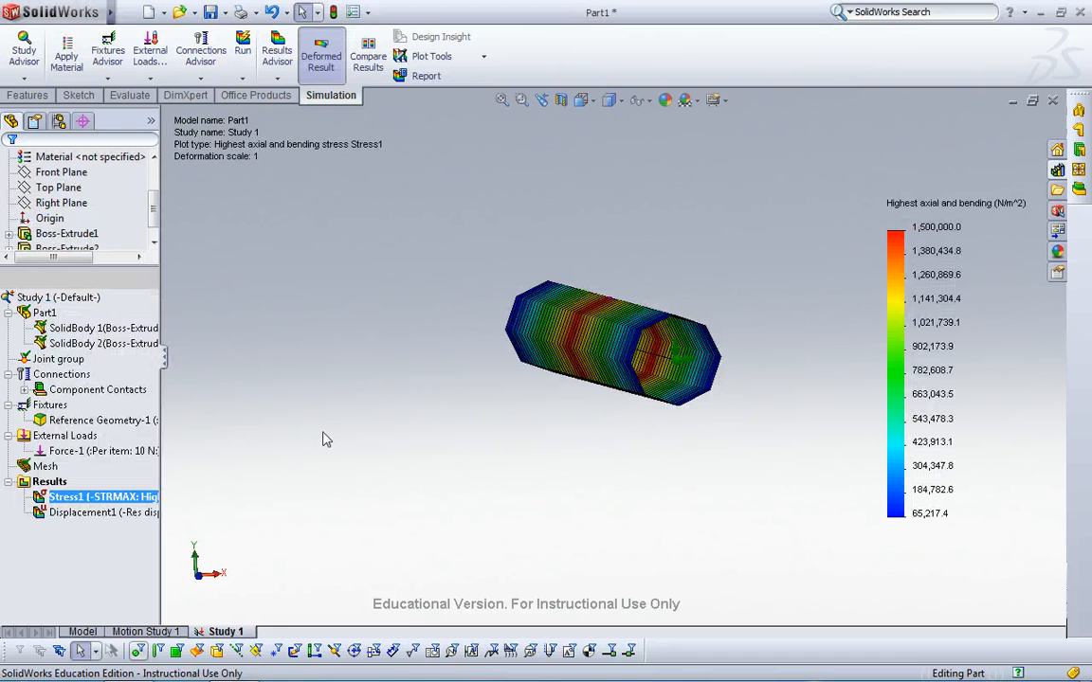
pyautogui.doubleClick(86, 512)
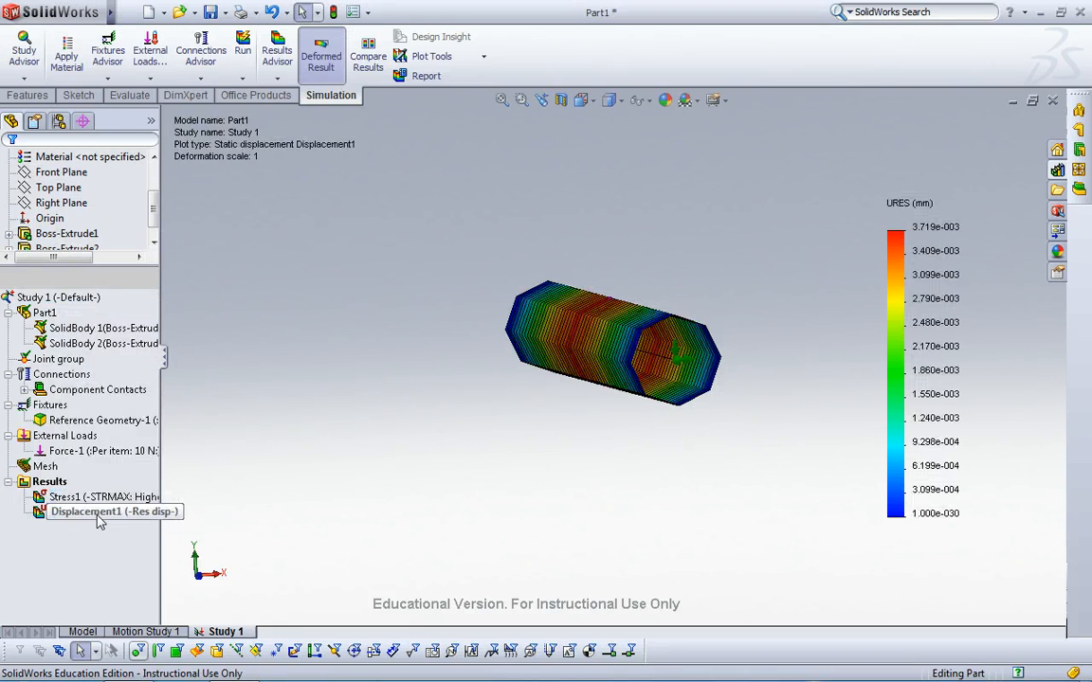
pyautogui.doubleClick(114, 512)
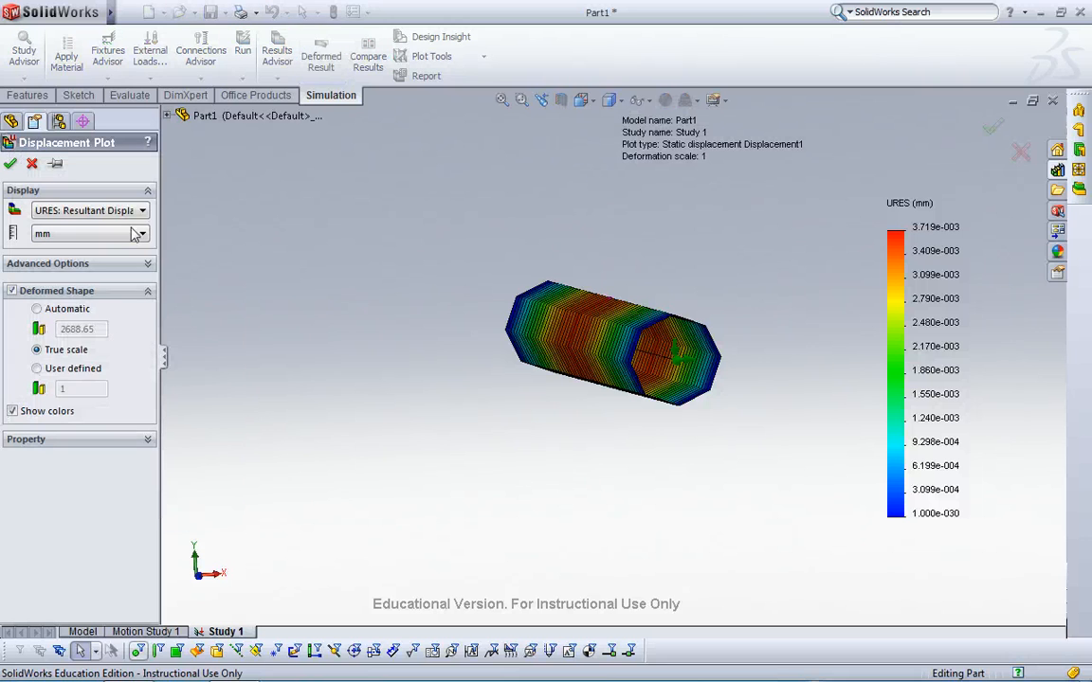